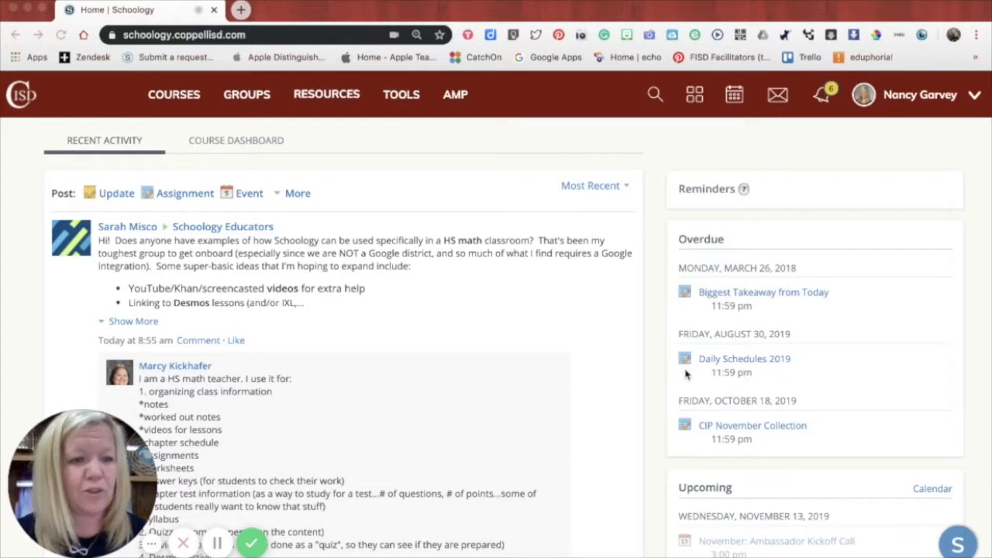
mouse_move(840, 81)
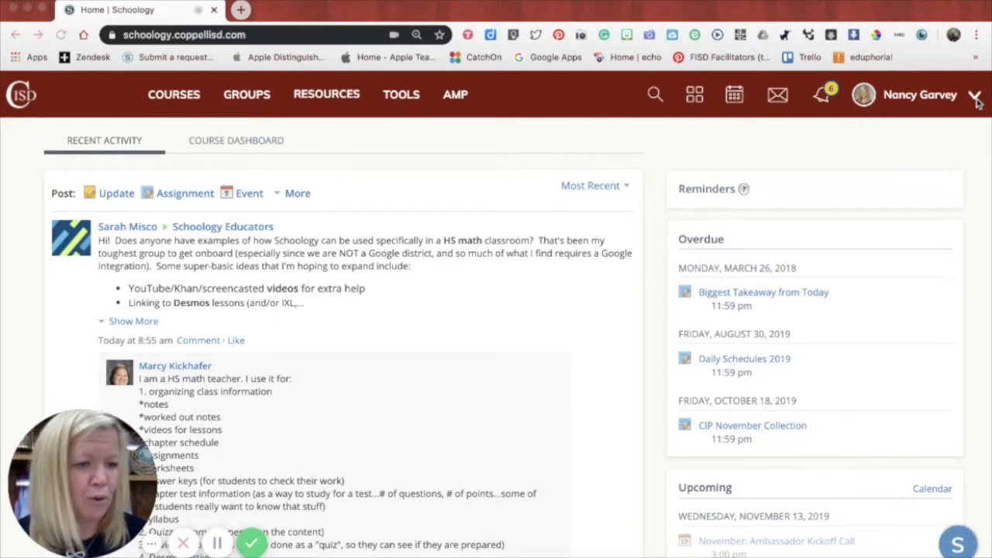
mouse_move(843, 115)
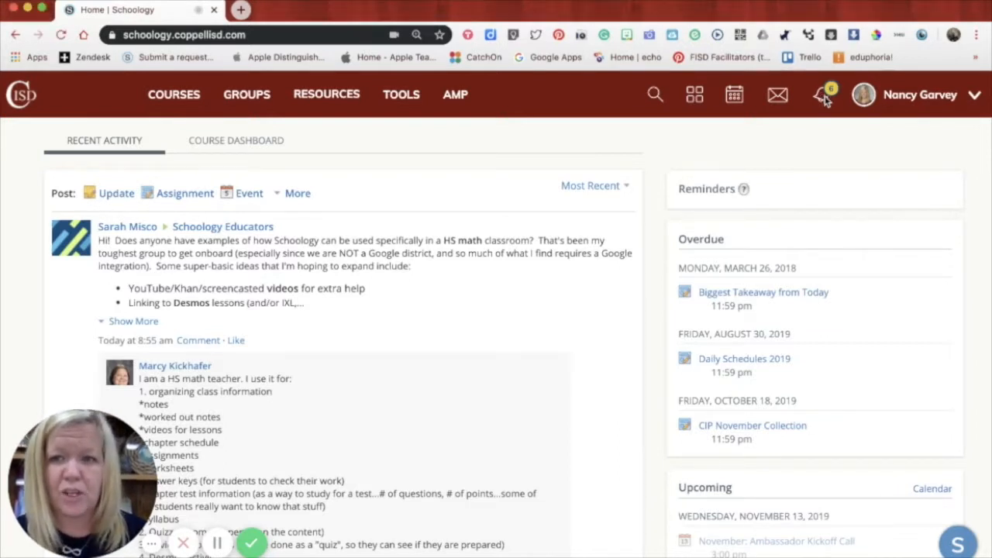
- Show the November 2019 month calendar of events from the top navigation bar
click(819, 94)
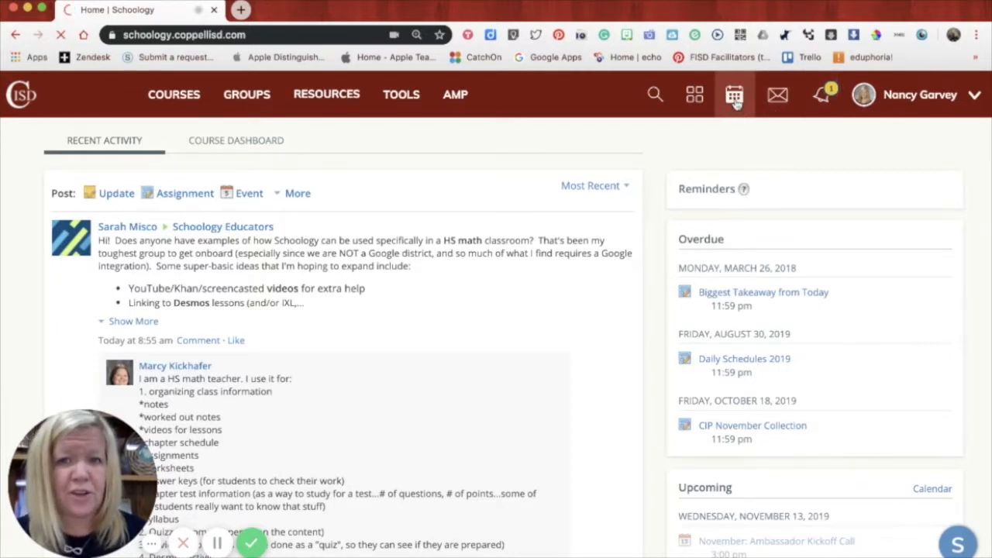
click(733, 94)
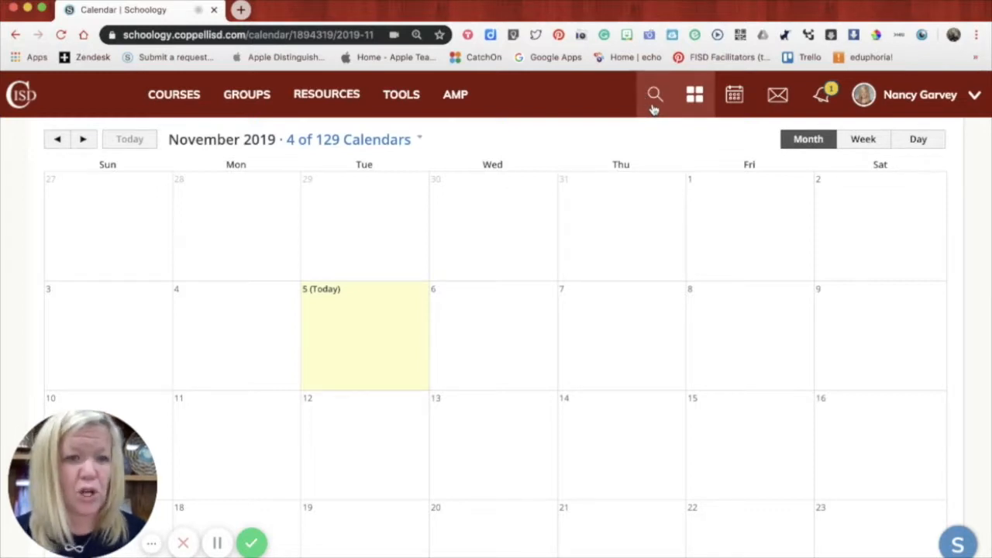
mouse_move(654, 110)
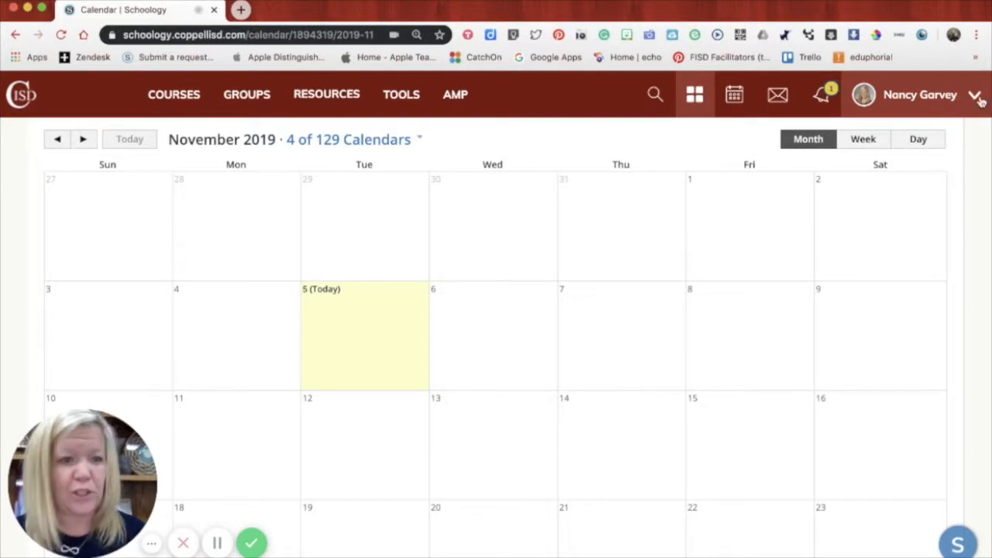
- View the site as the child account listed under Town Center Elementary
click(977, 95)
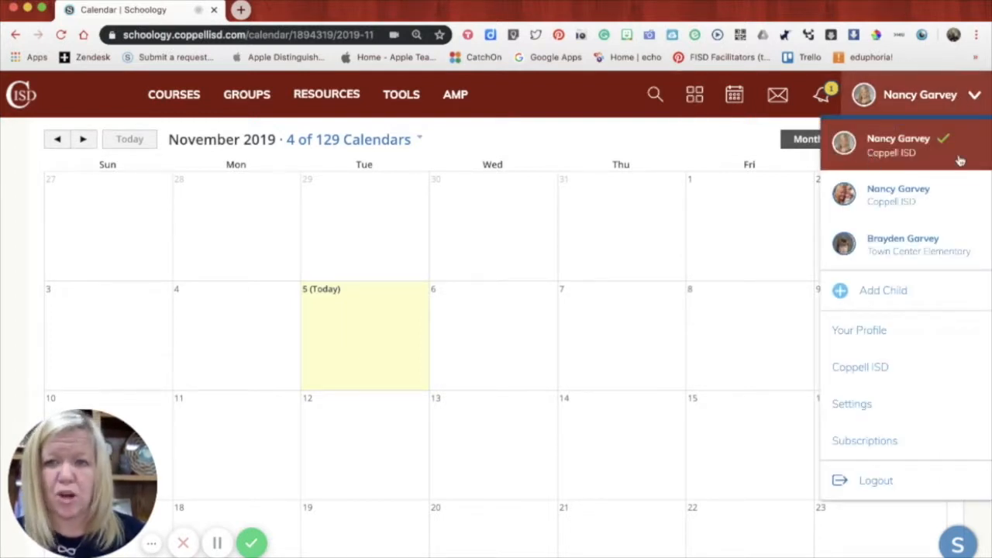
mouse_move(899, 194)
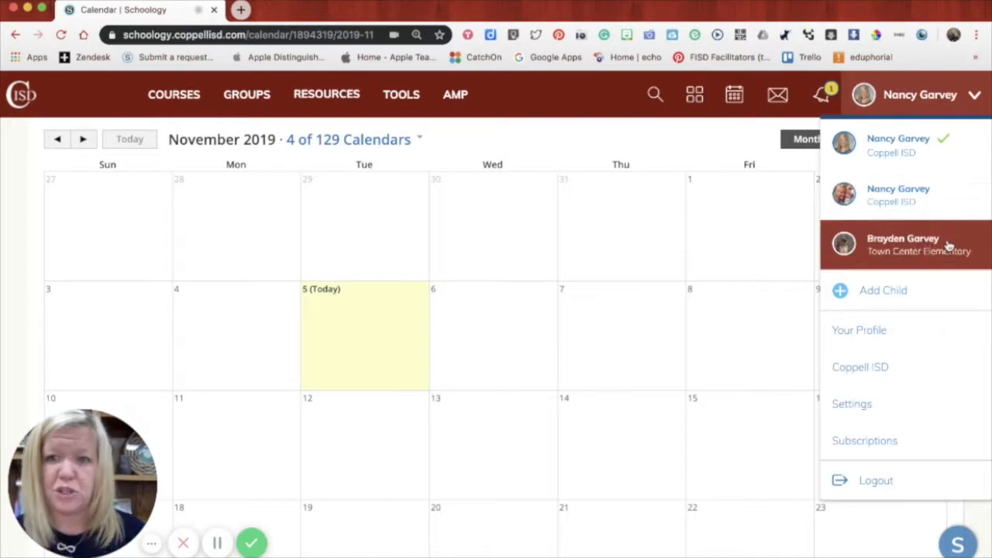
mouse_move(883, 251)
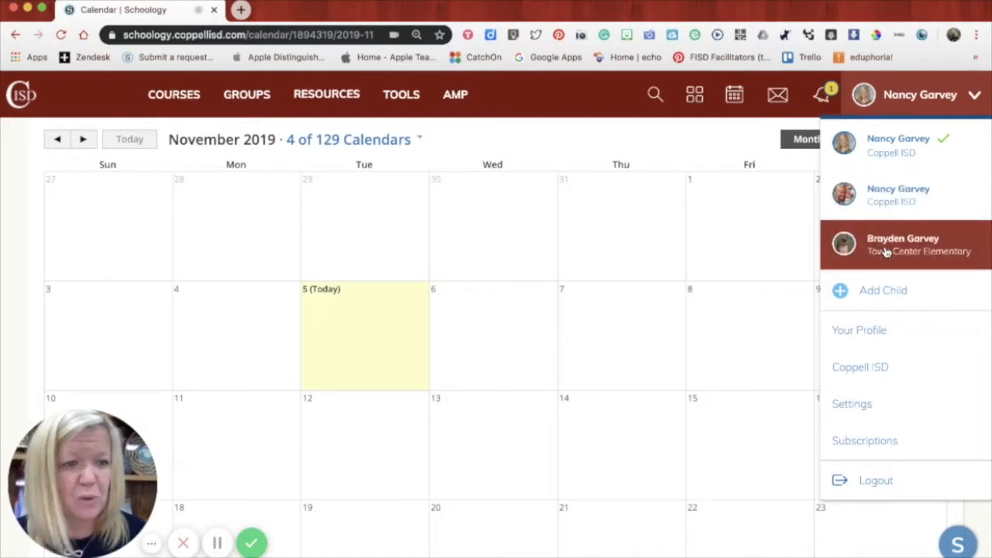
mouse_move(898, 195)
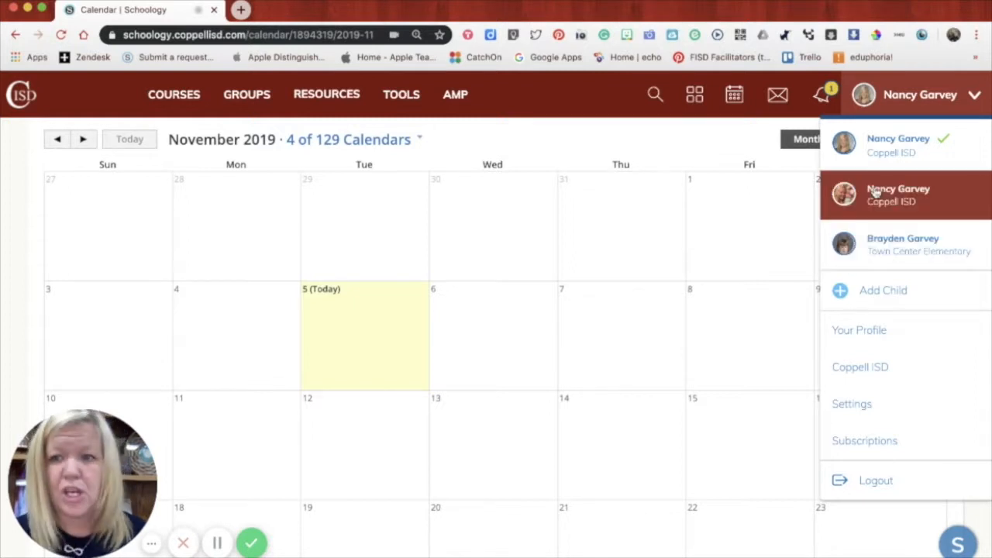
mouse_move(902, 245)
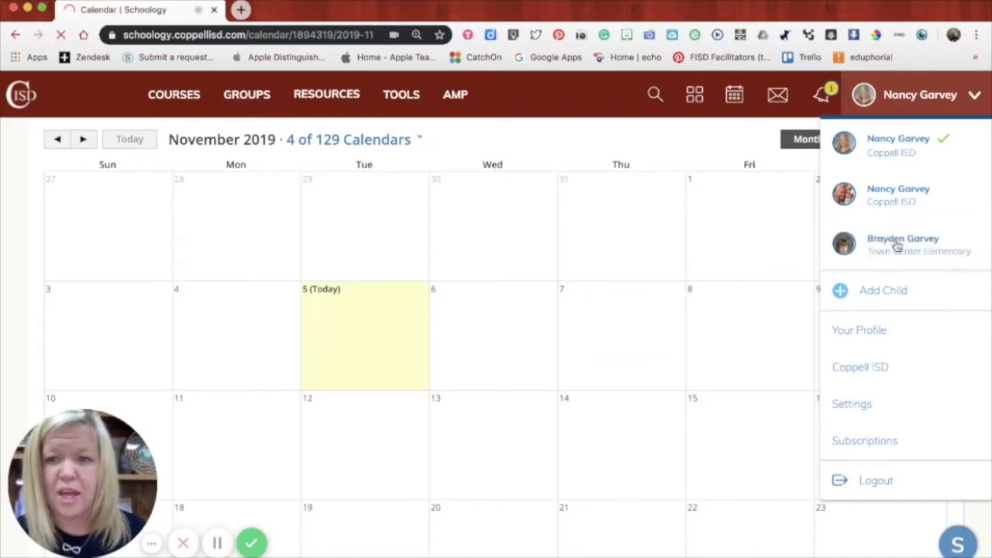
click(902, 245)
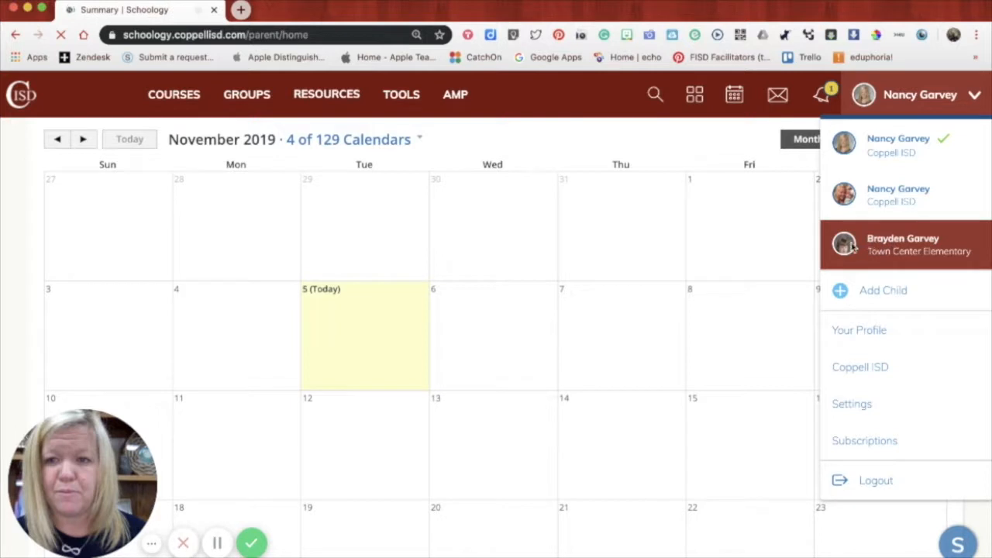
- Show the child's recent Student Activity feed from the Summary page
click(902, 244)
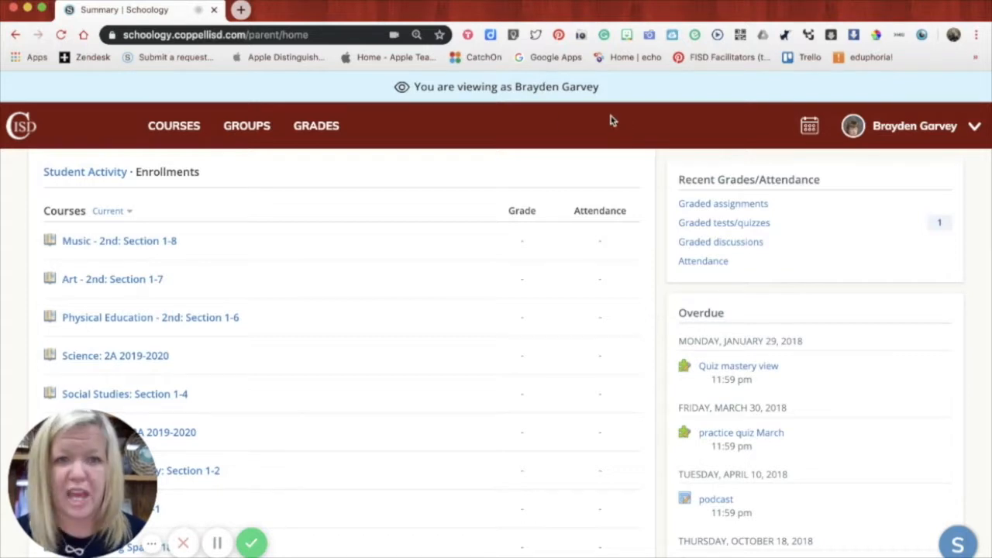
mouse_move(116, 142)
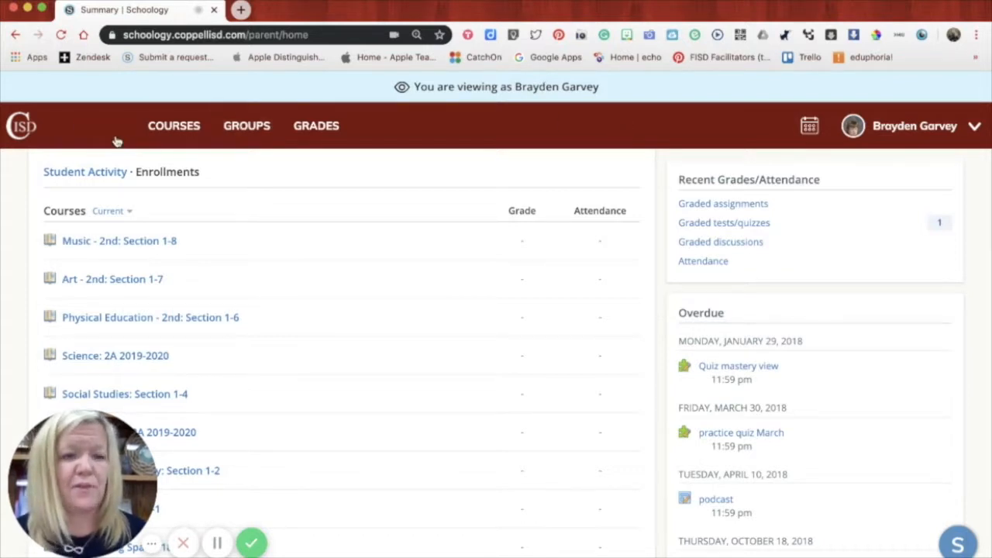
mouse_move(173, 125)
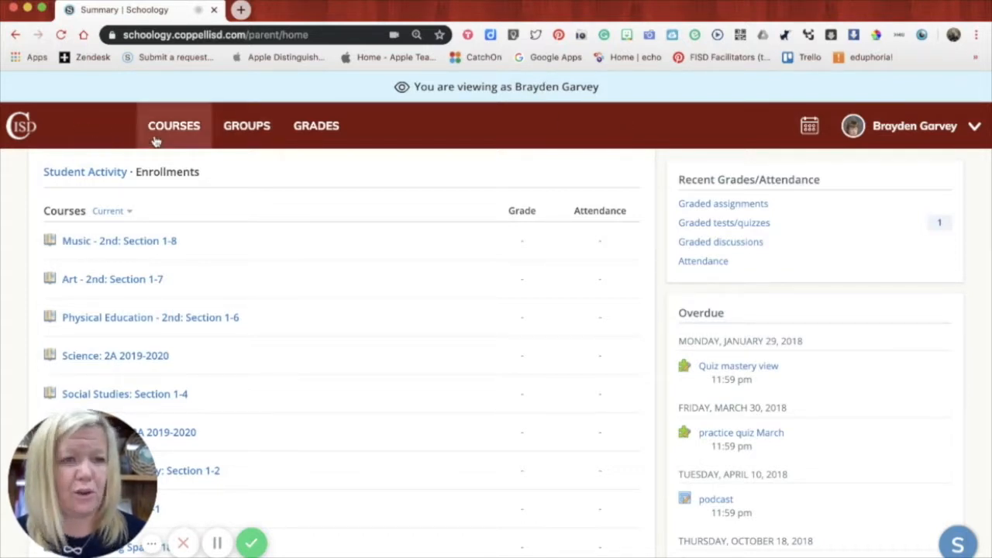
mouse_move(208, 160)
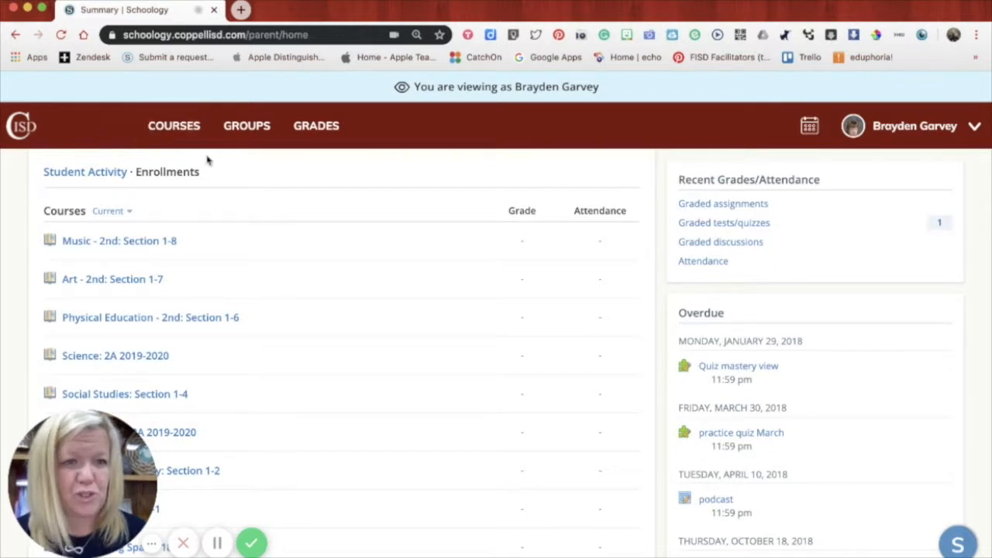
mouse_move(96, 127)
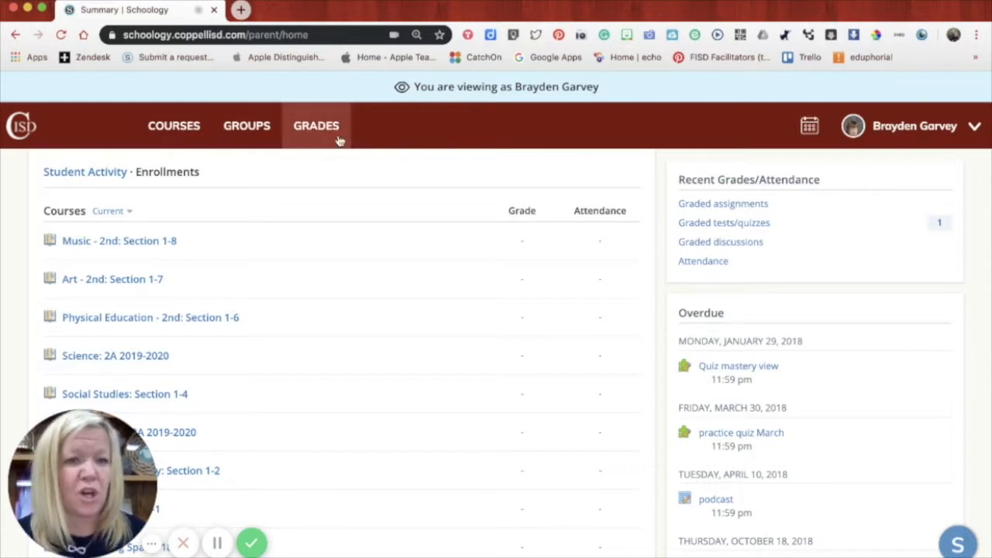
mouse_move(317, 140)
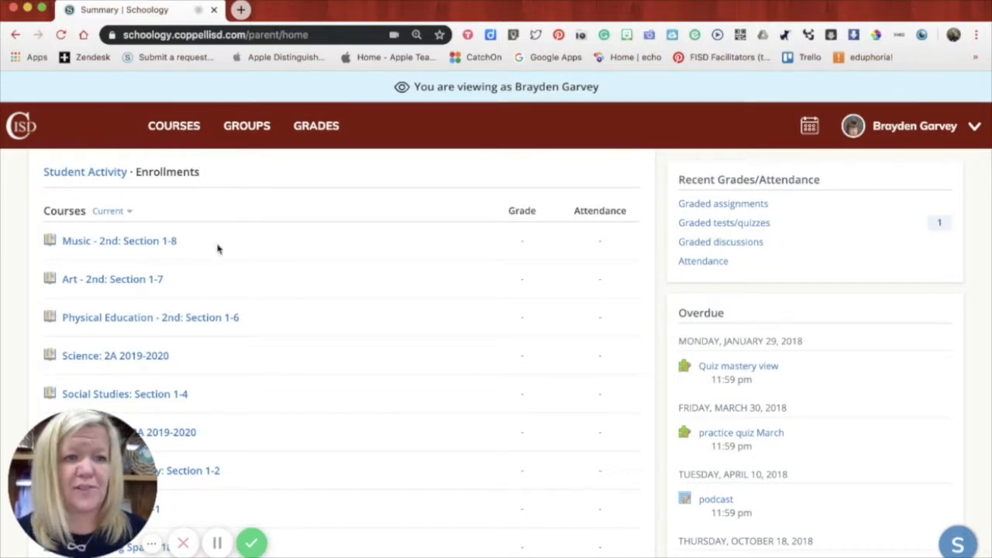
mouse_move(289, 205)
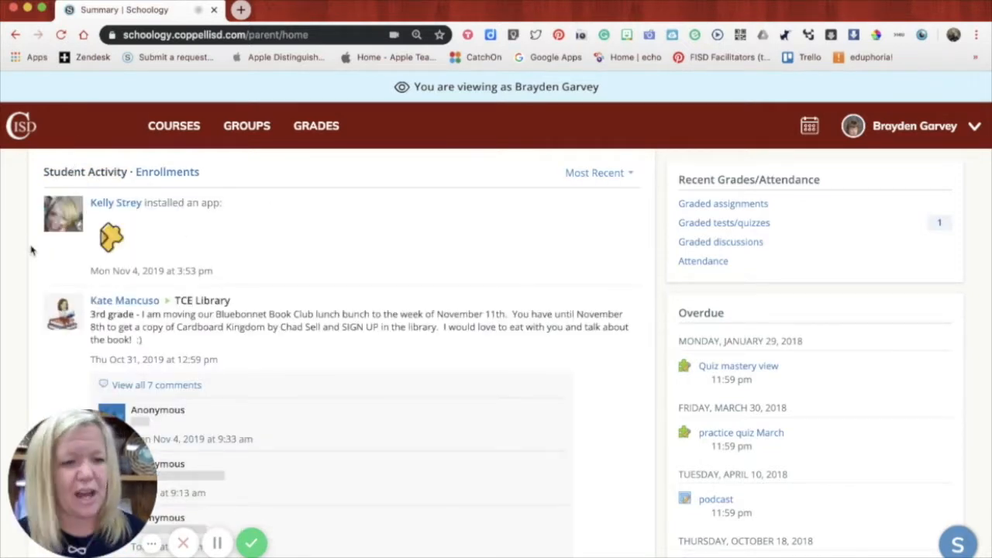
scroll(down, 3)
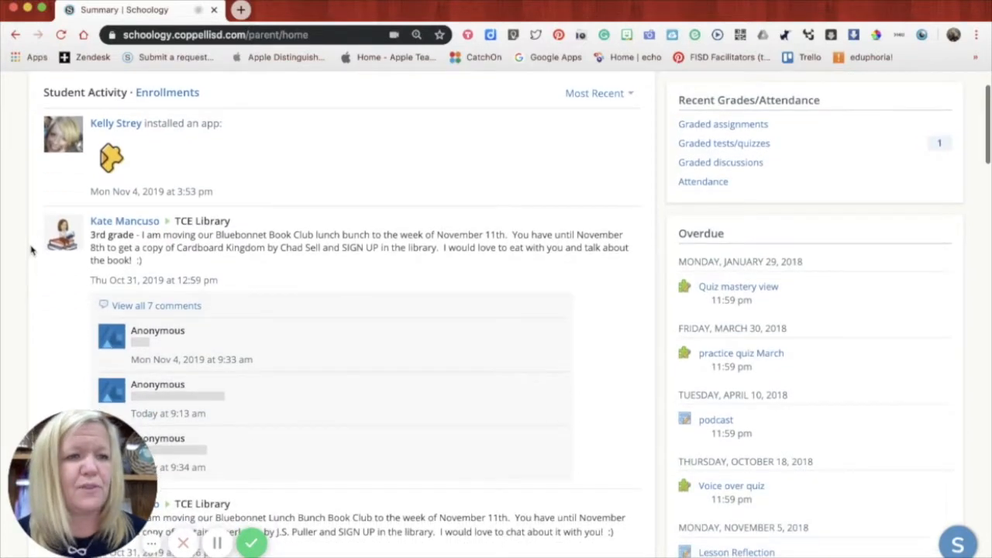
scroll(down, 3)
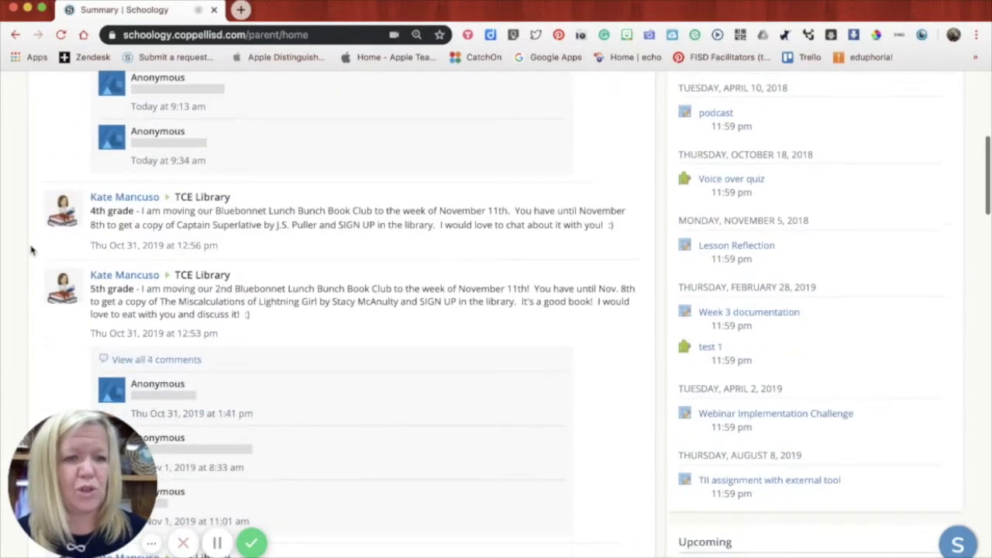
scroll(down, 3)
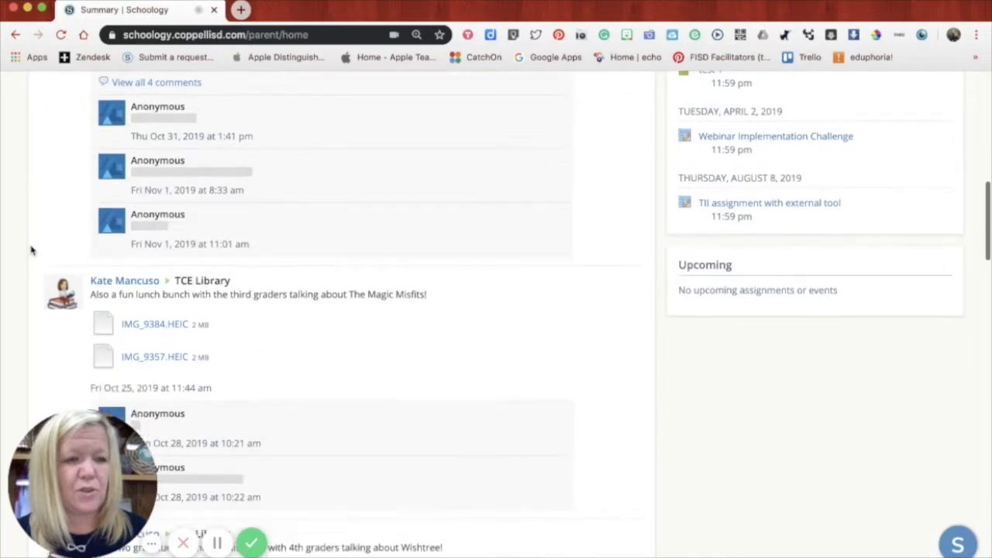
scroll(down, 3)
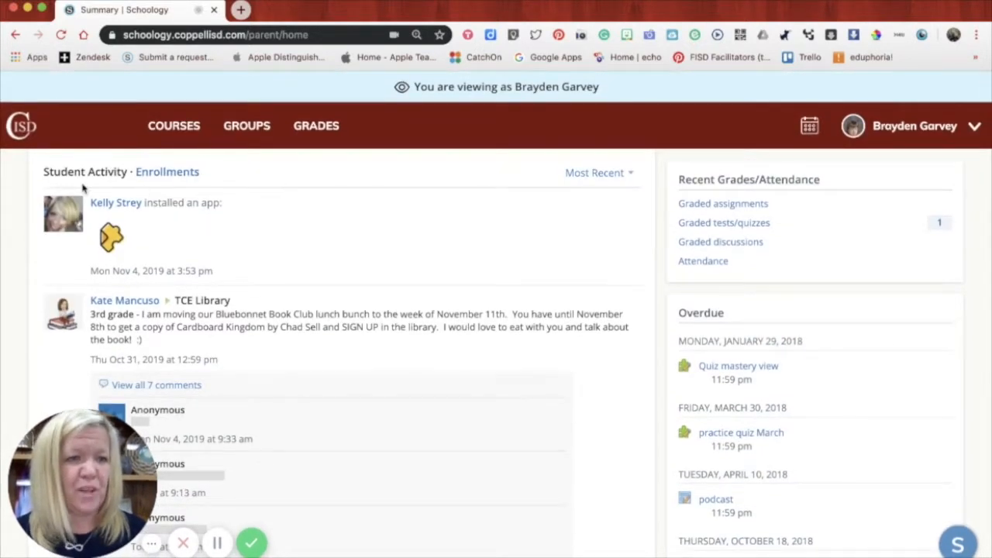
click(167, 171)
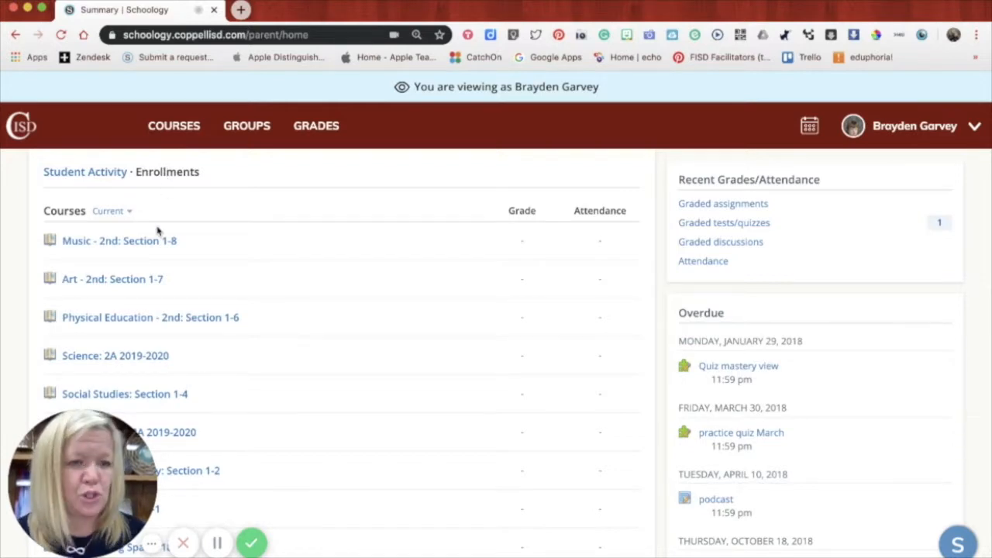
scroll(down, 3)
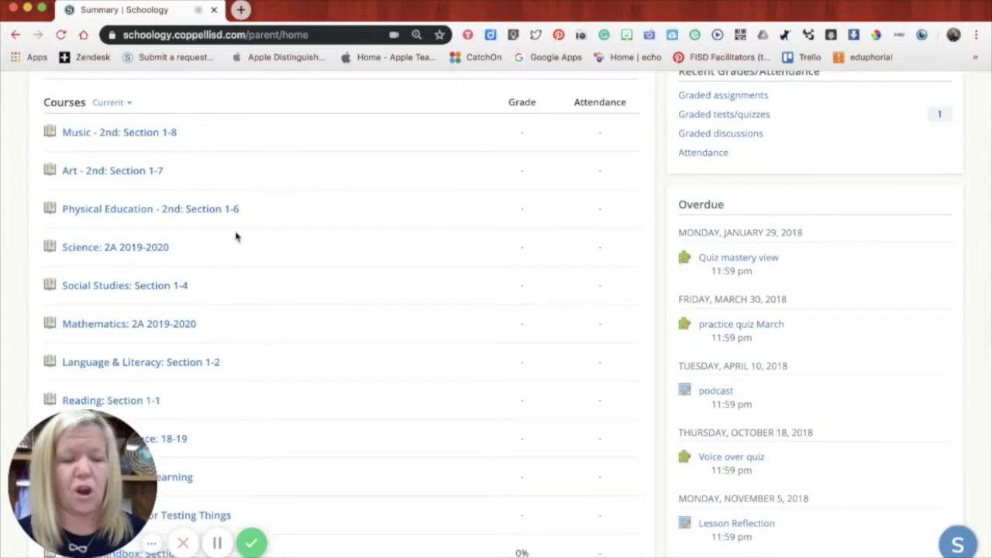
scroll(down, 3)
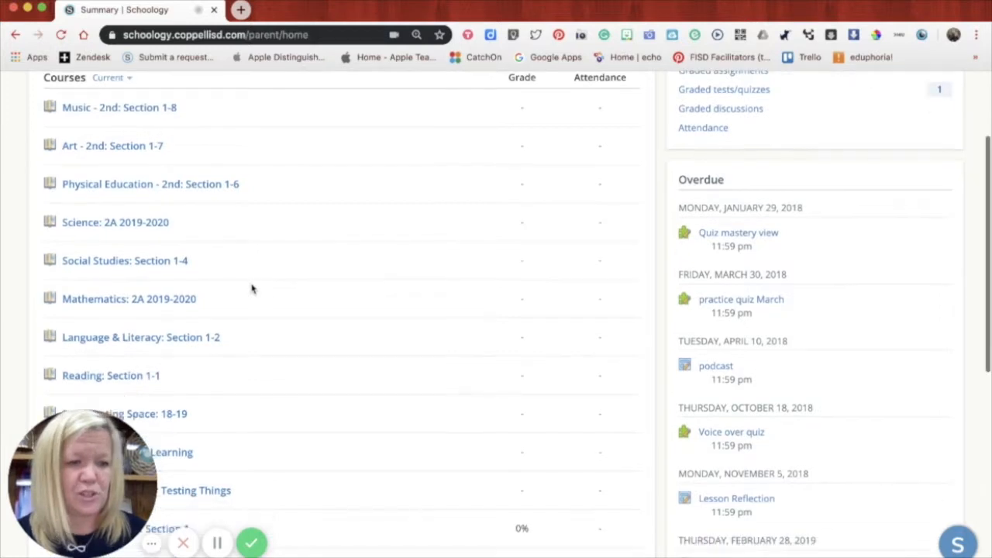
scroll(down, 3)
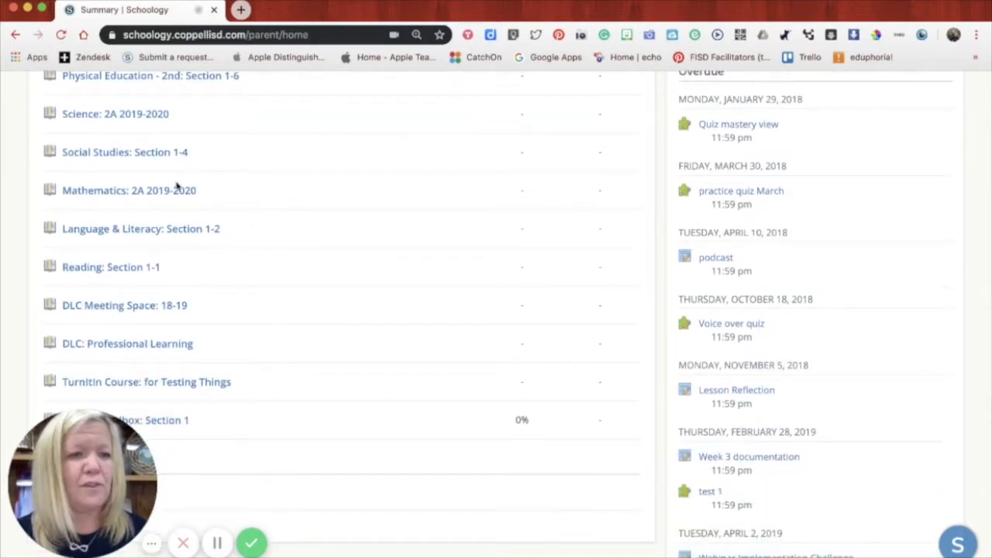
scroll(up, 3)
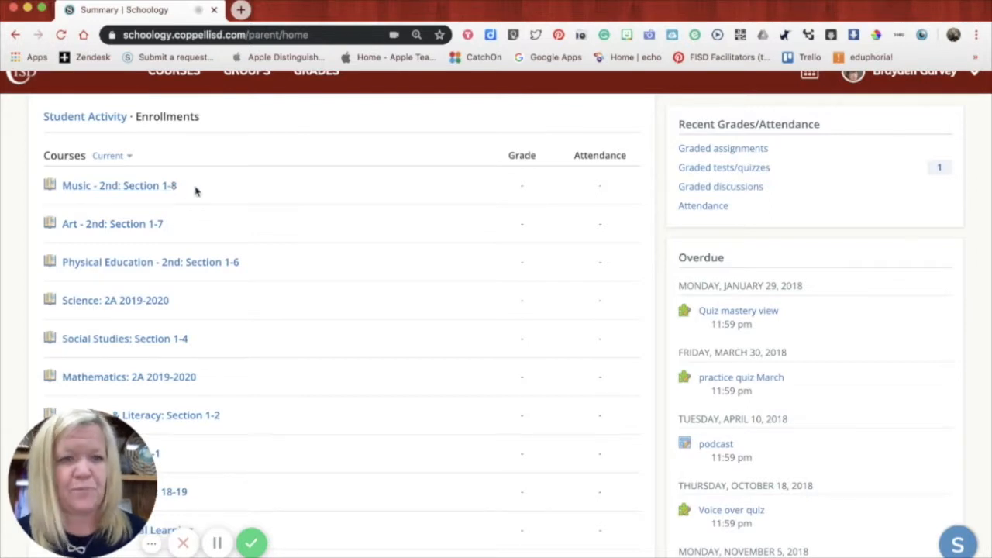
mouse_move(843, 199)
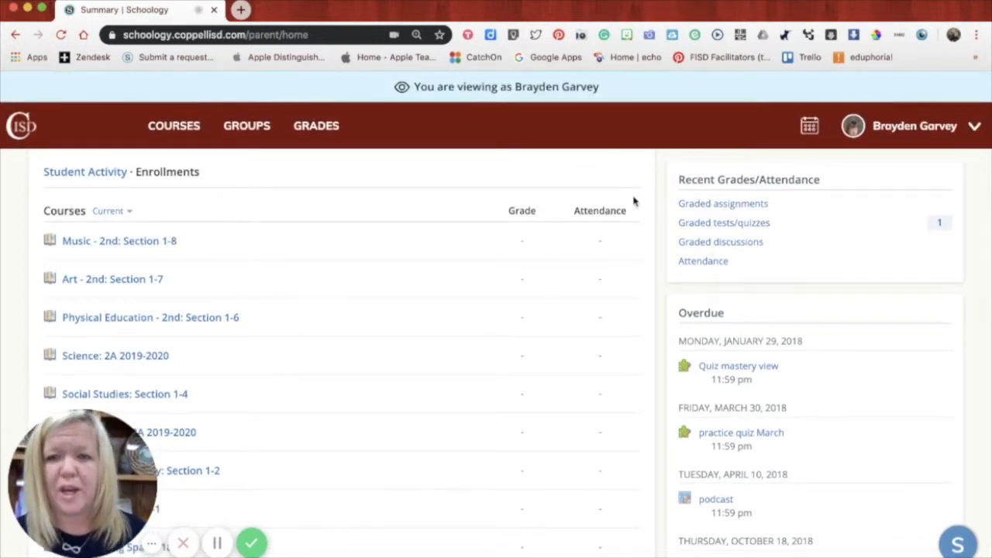
mouse_move(722, 203)
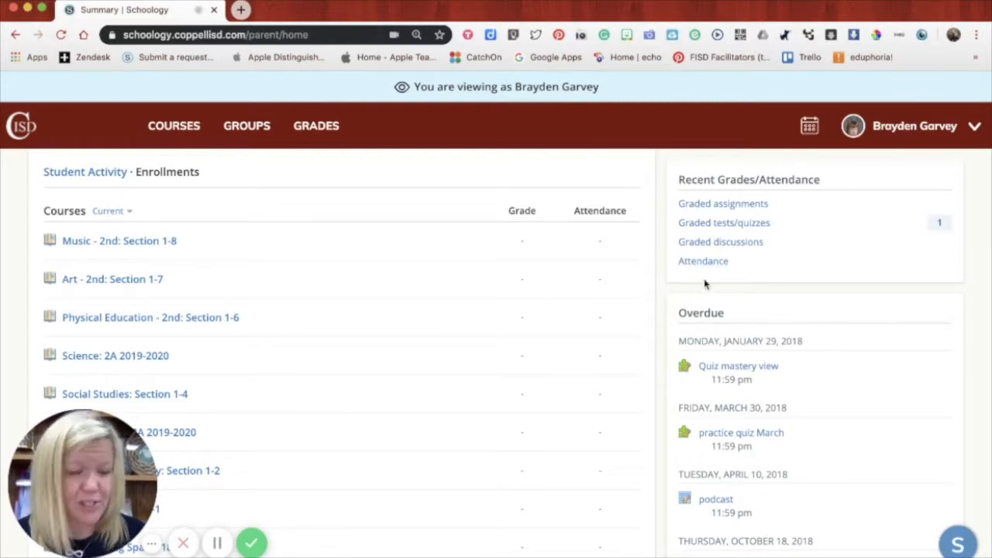
mouse_move(704, 260)
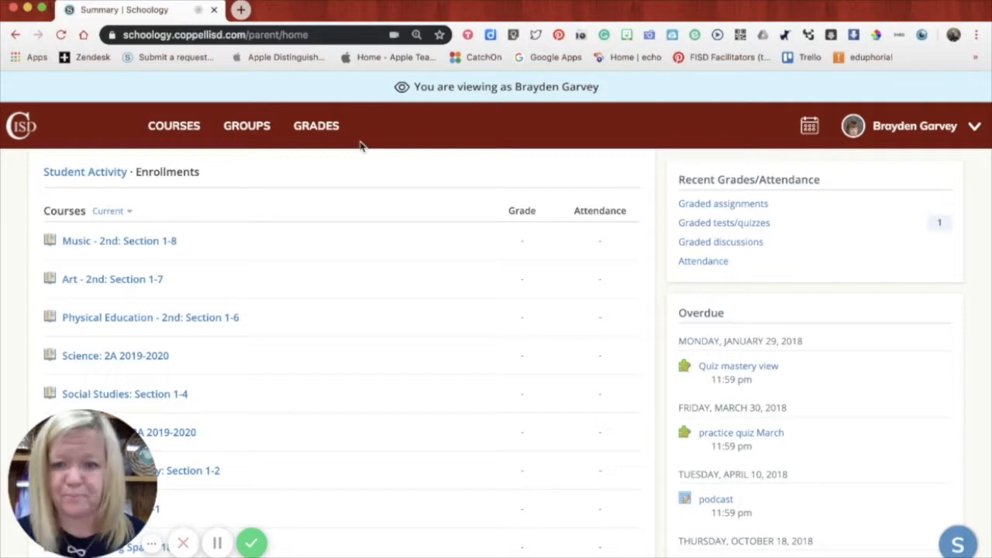
scroll(down, 3)
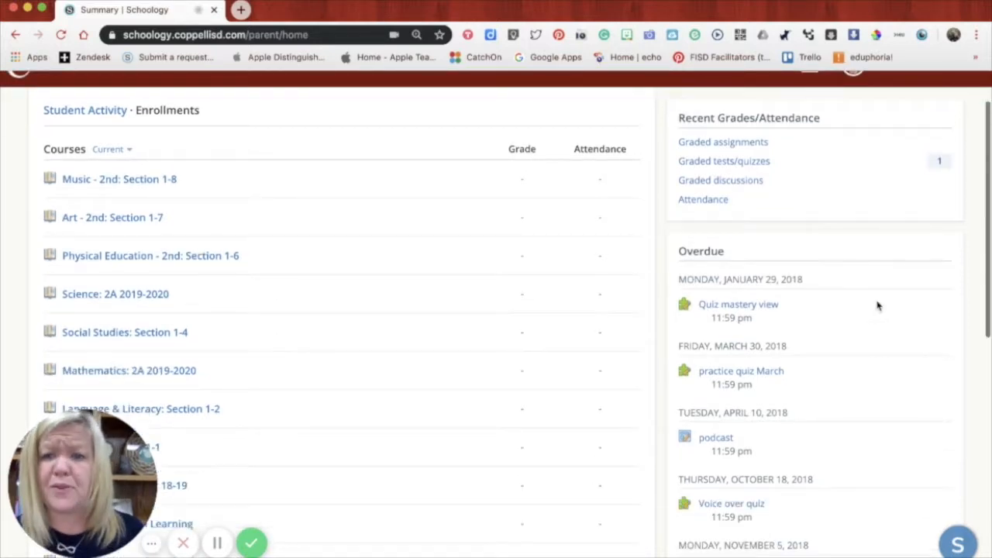
scroll(down, 3)
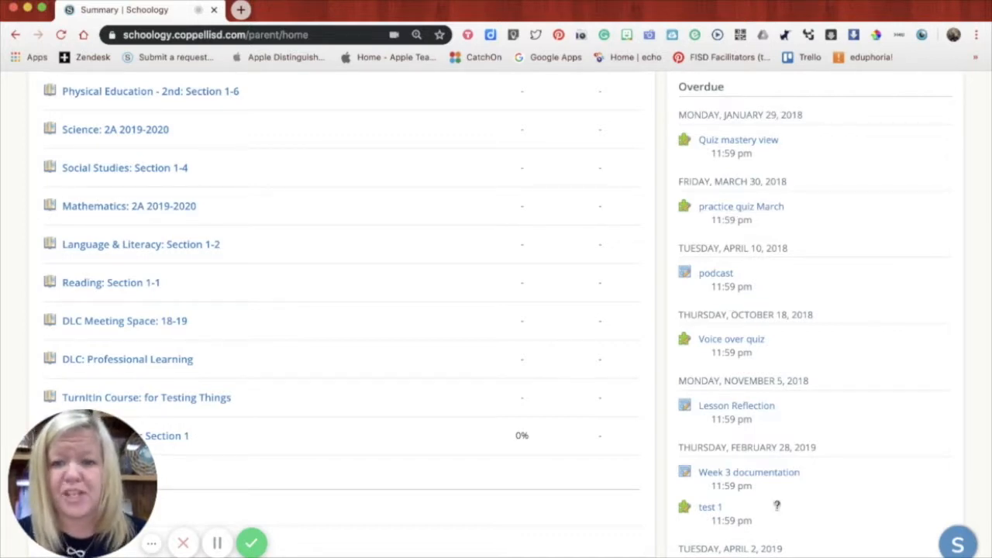
mouse_move(834, 232)
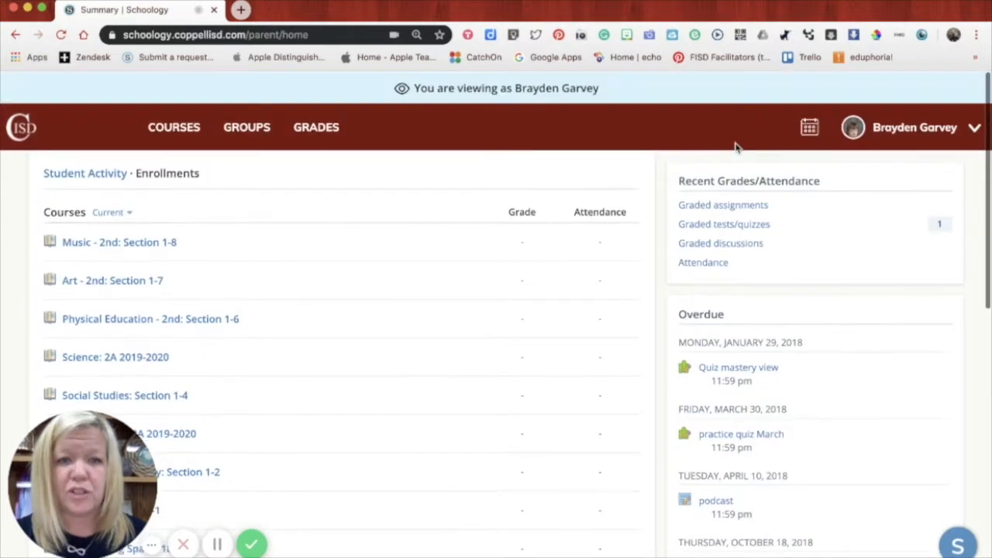
scroll(down, 3)
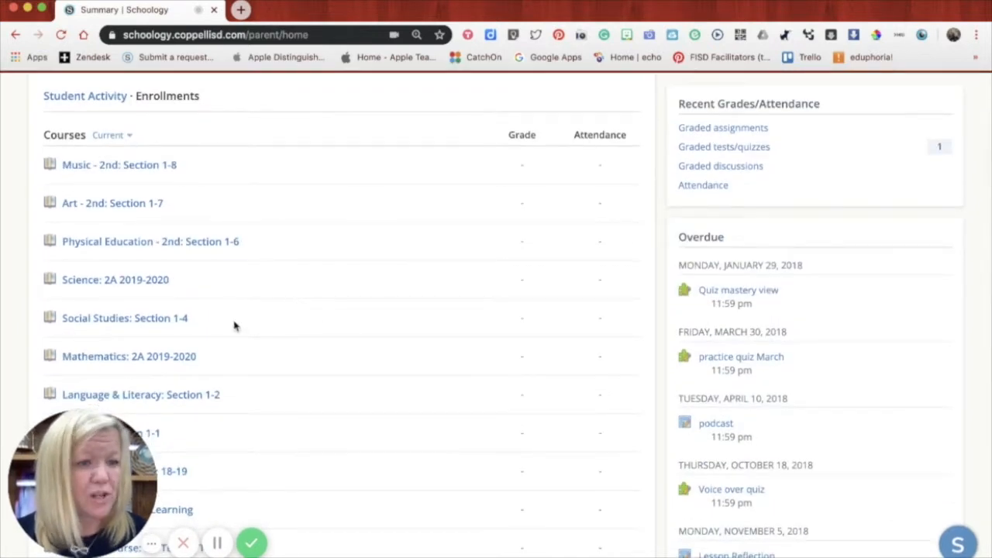
mouse_move(81, 310)
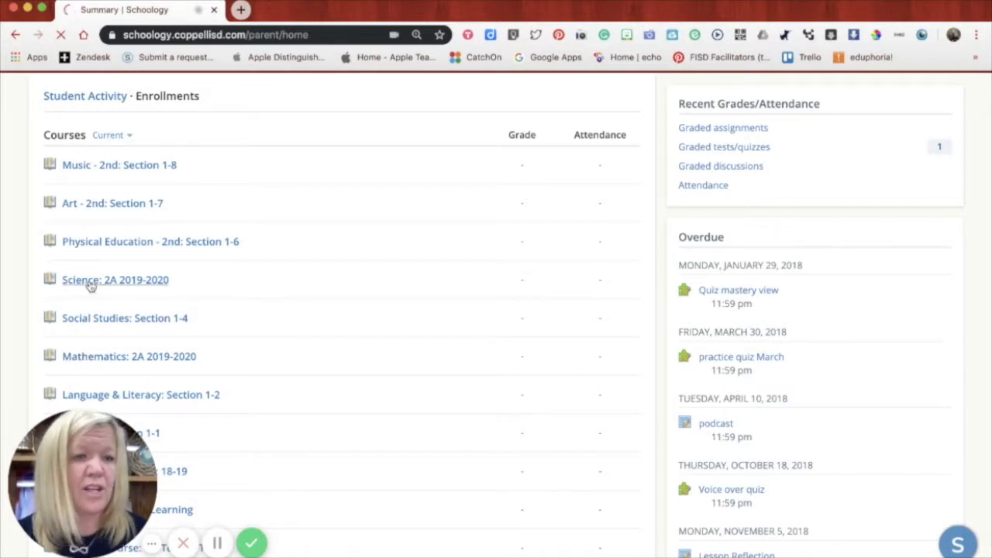
- Go into the Science: 2A 2019-2020 course with its Properties of Matter and Force, Motion, Energy folders
click(115, 279)
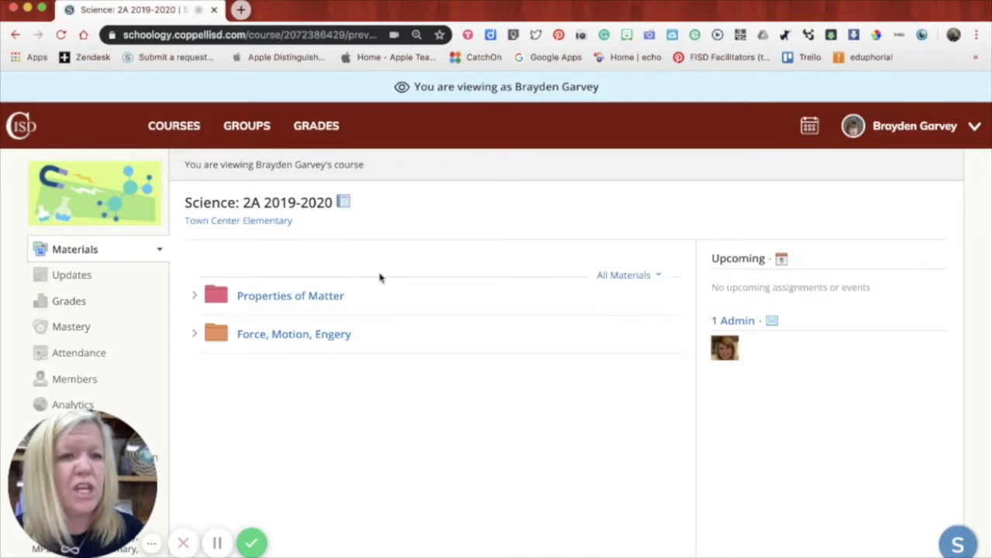
mouse_move(400, 387)
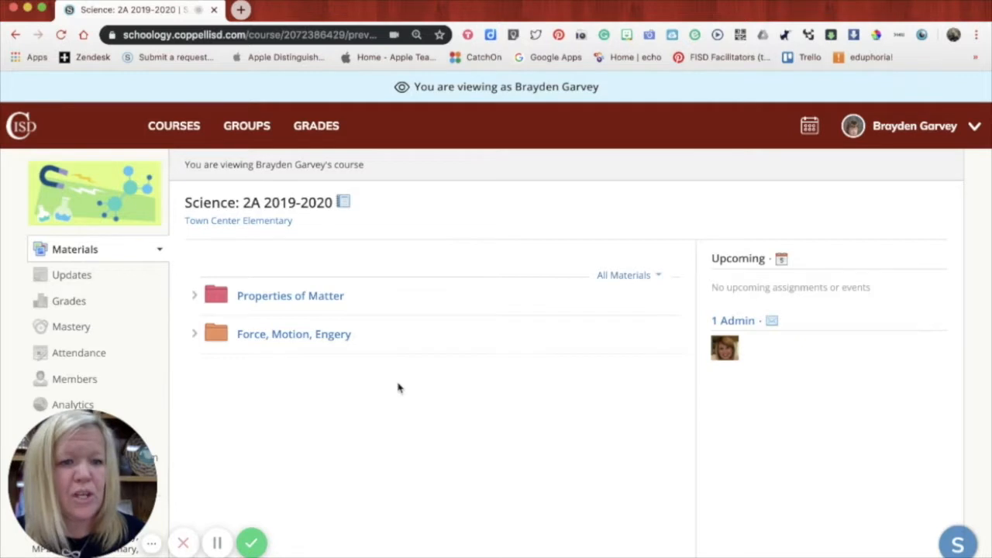
mouse_move(229, 397)
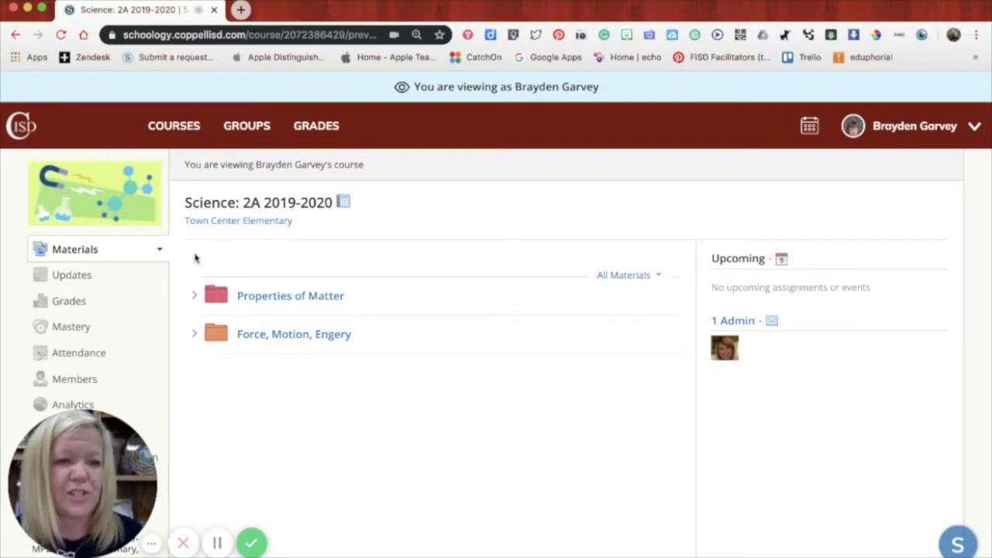
mouse_move(360, 456)
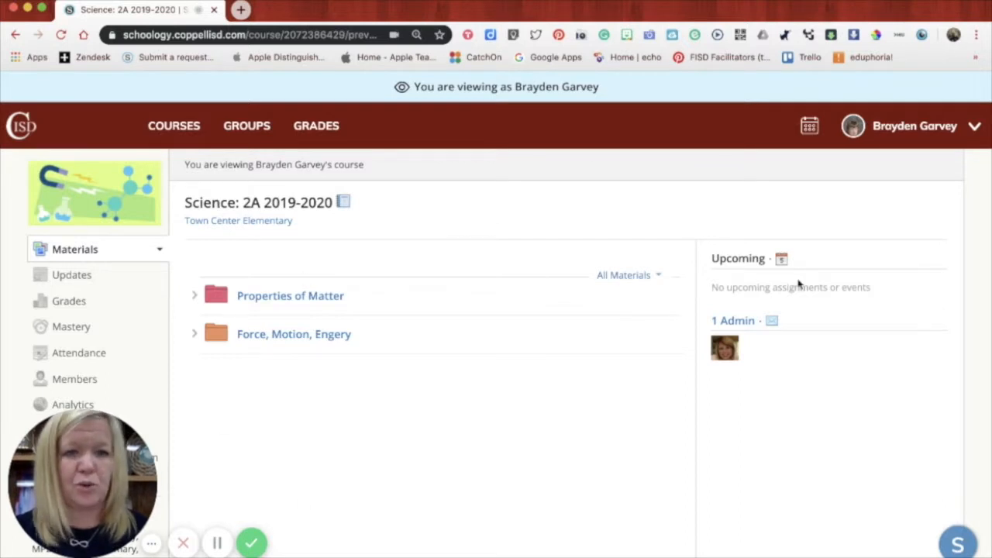
mouse_move(951, 220)
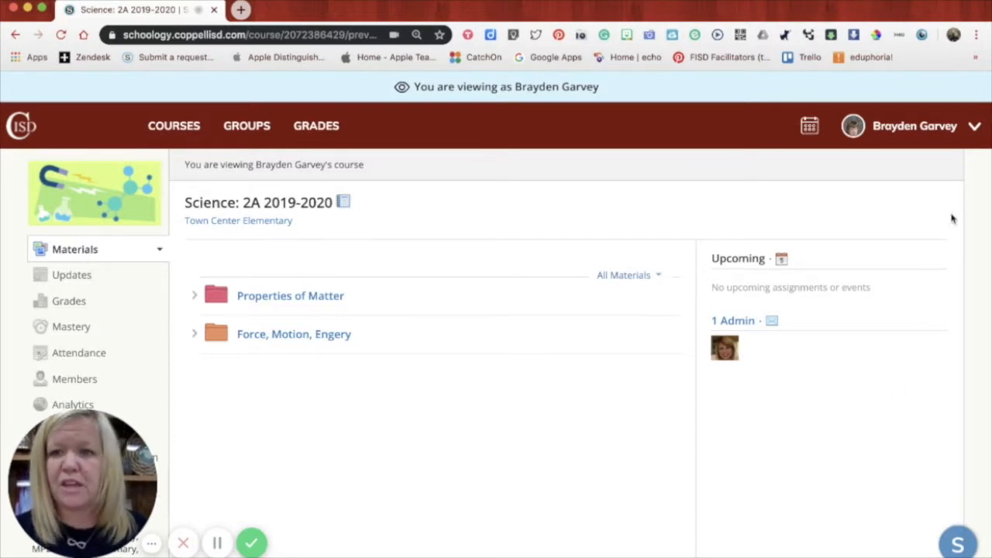
mouse_move(936, 146)
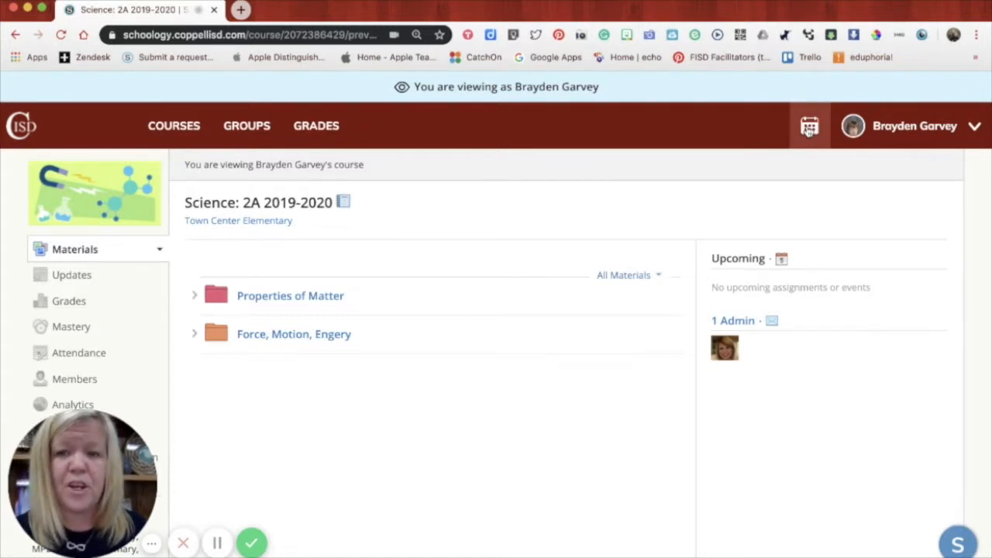
mouse_move(743, 130)
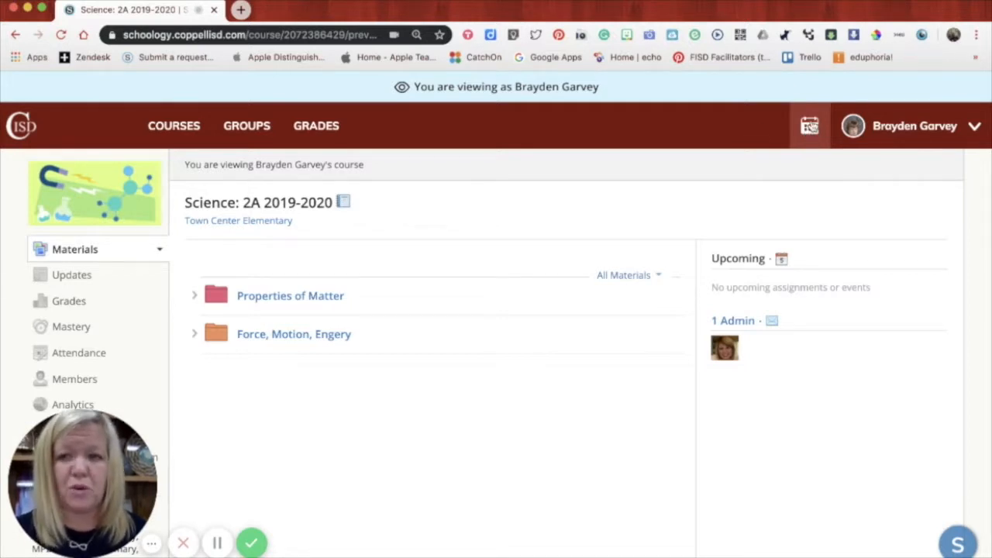
- Show the child's November 2019 month calendar and scroll through its events
click(809, 126)
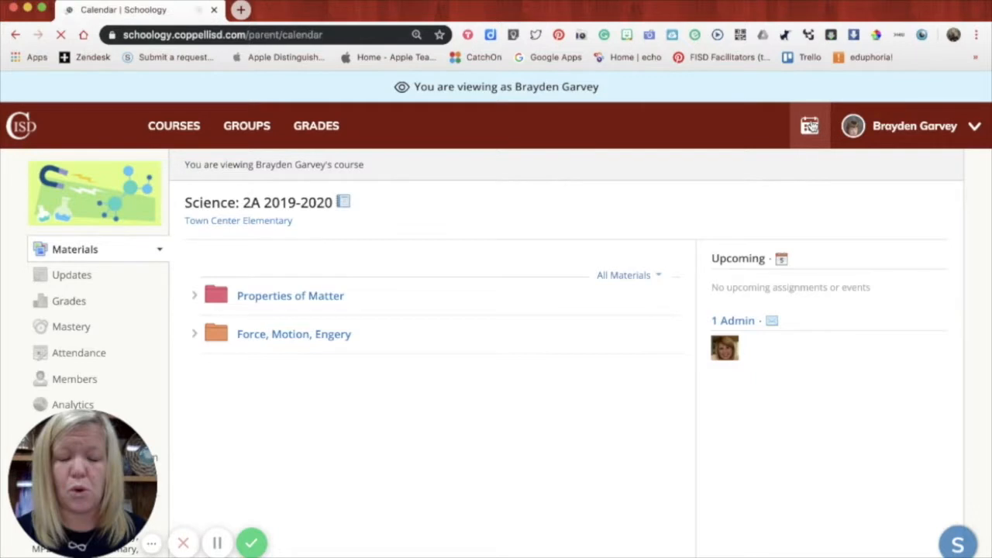
click(809, 125)
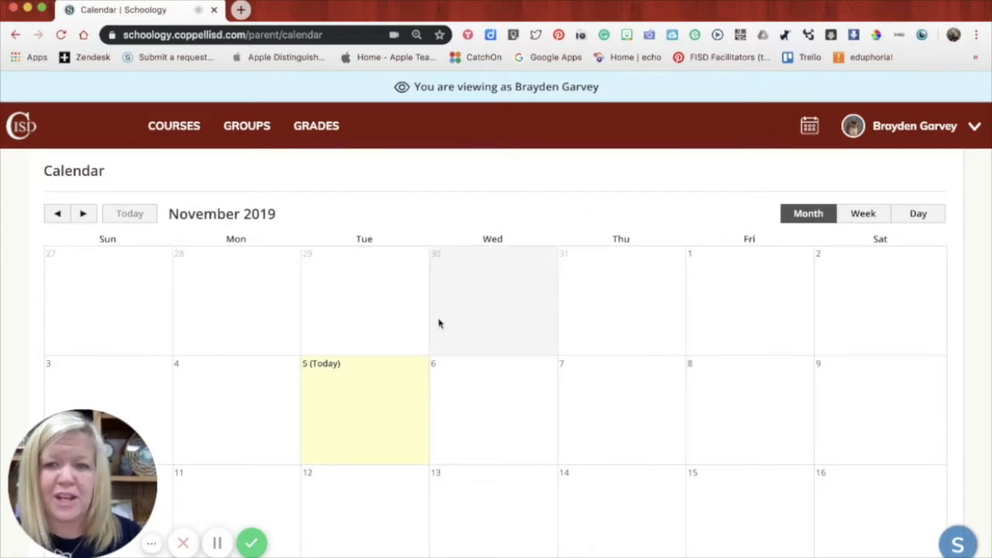
scroll(down, 3)
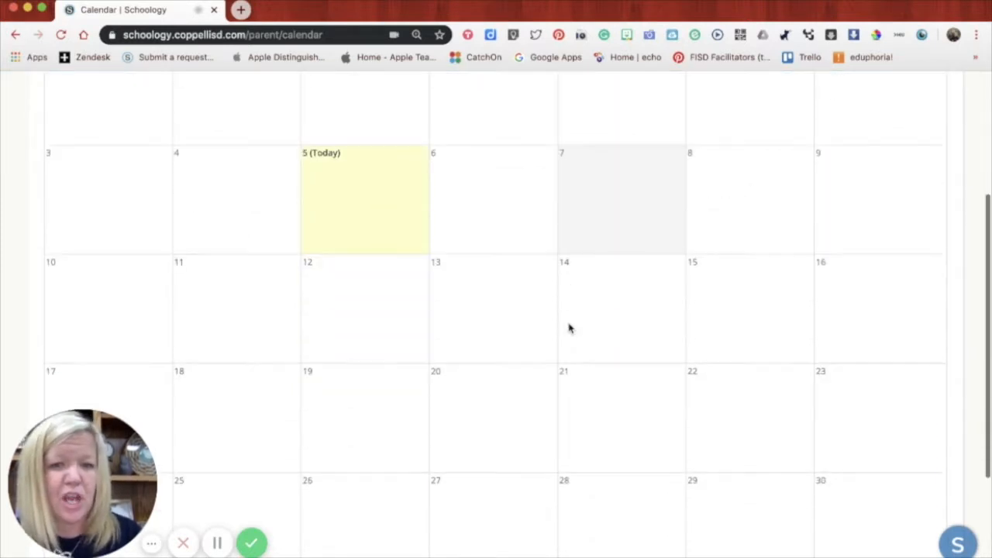
scroll(down, 3)
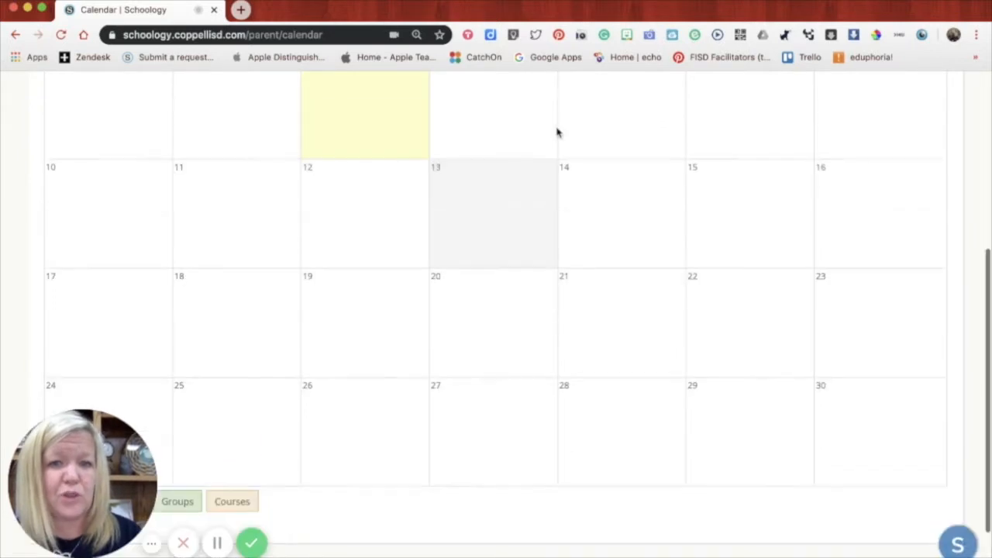
scroll(down, 3)
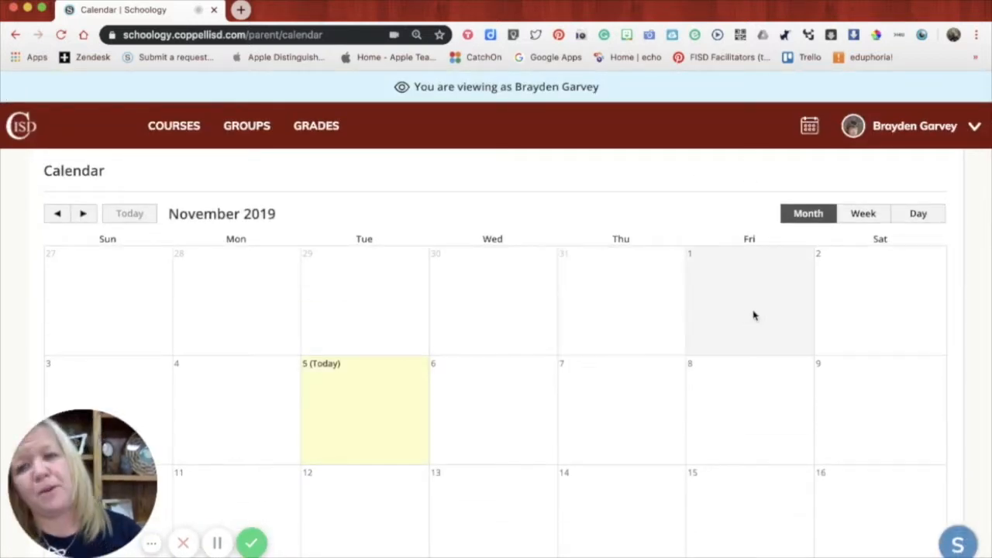
mouse_move(266, 312)
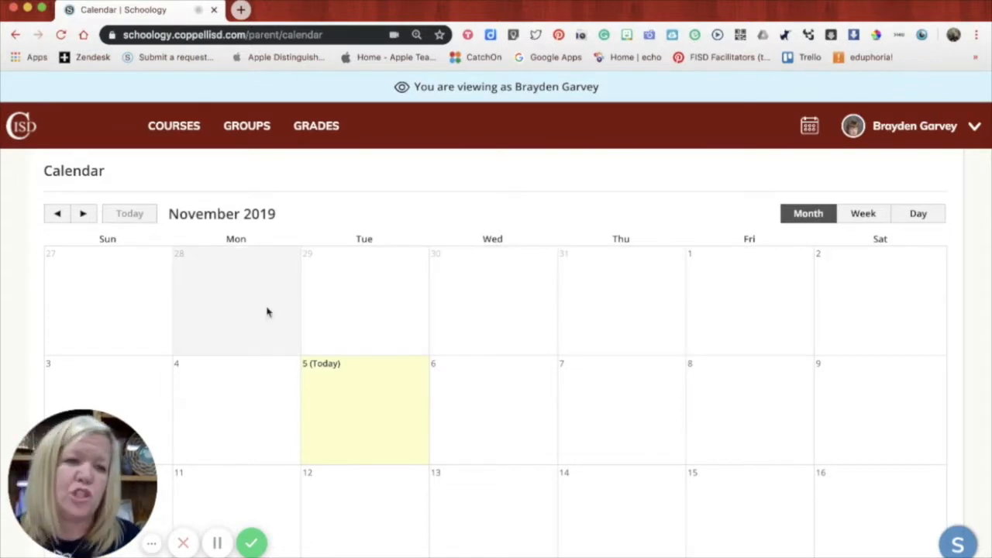
mouse_move(163, 359)
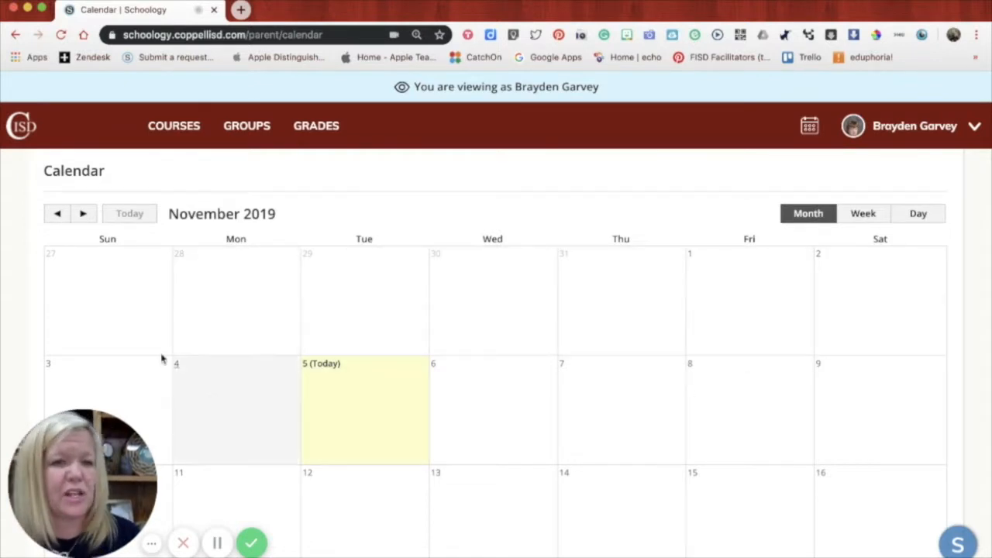
mouse_move(447, 198)
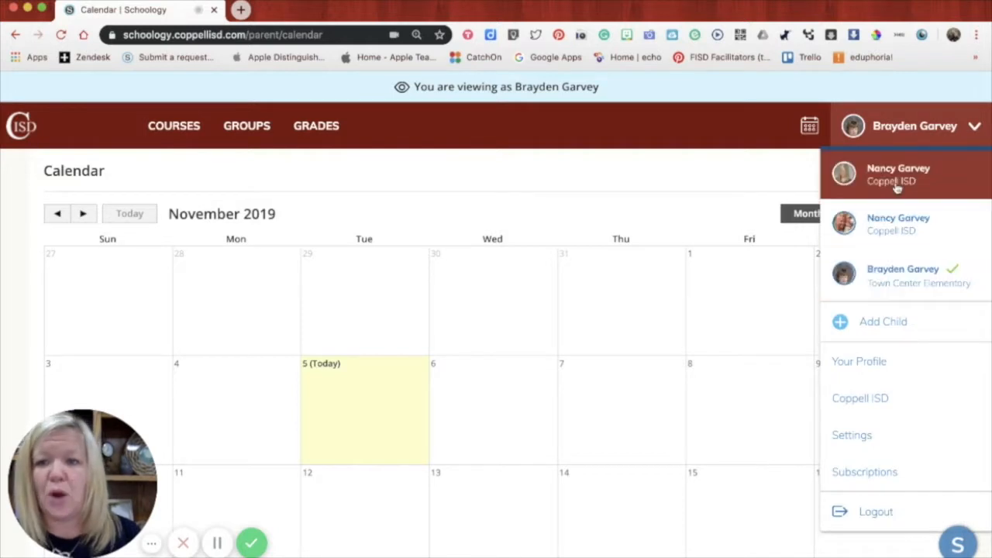
mouse_move(899, 223)
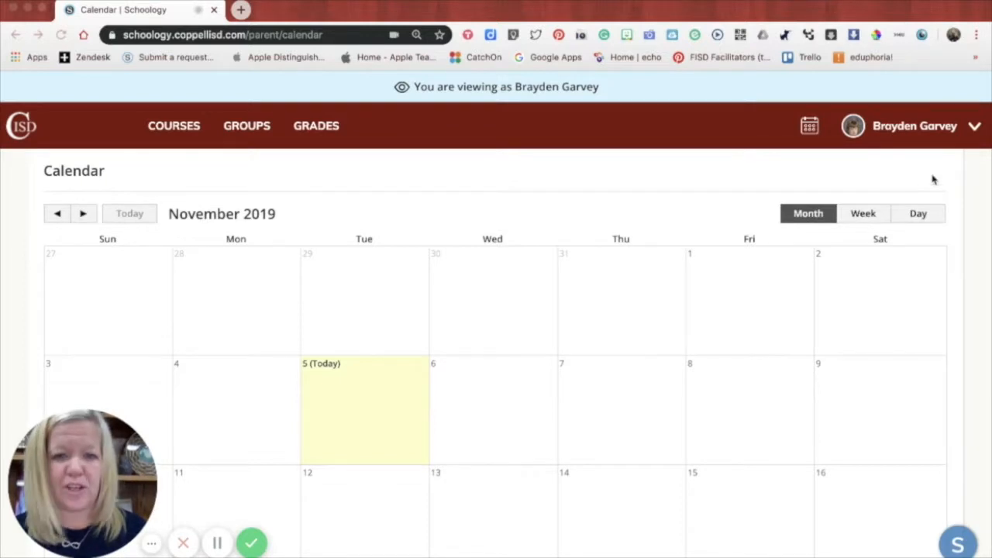
mouse_move(944, 178)
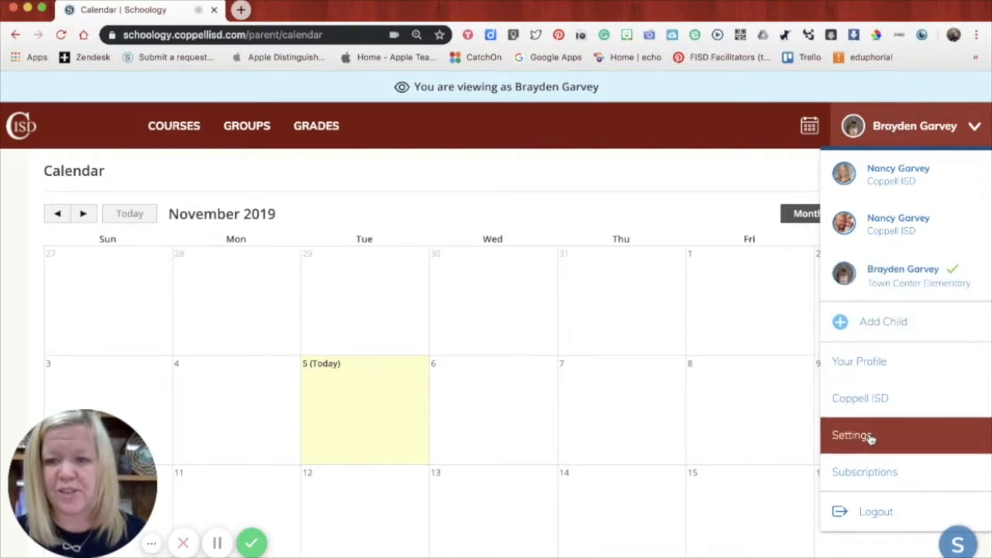
- Go to Account Settings showing the parent's account information from the profile menu
click(852, 434)
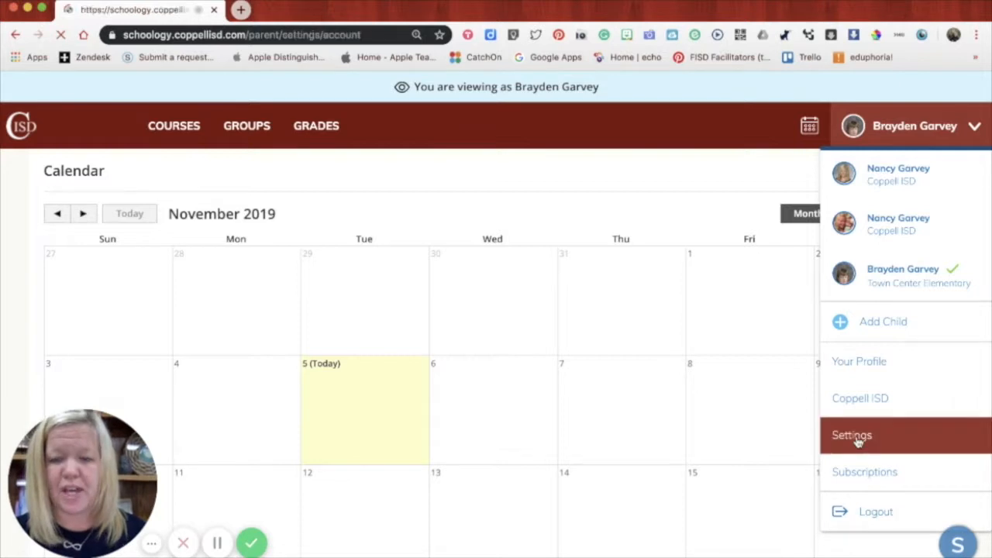
click(852, 434)
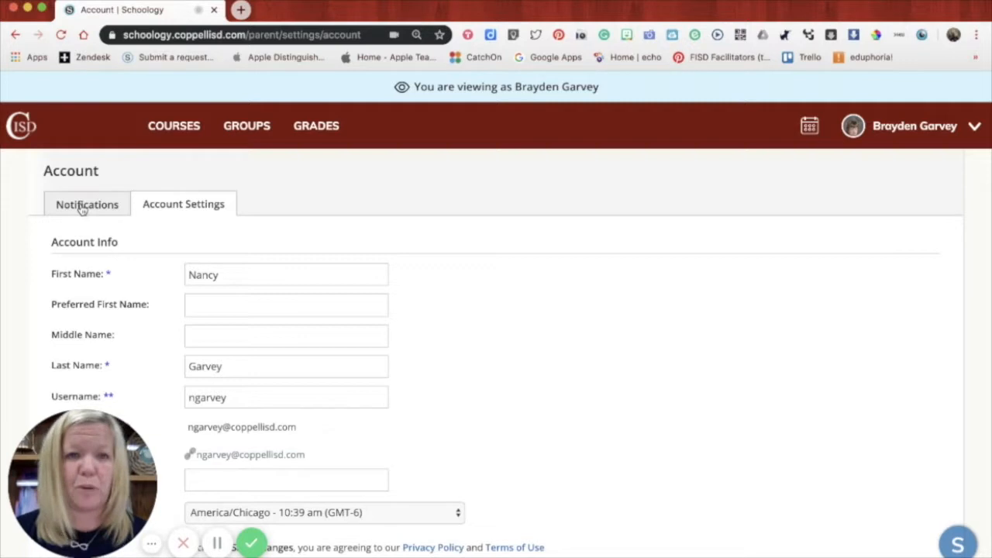
- Under Notifications, turn the Email Summary on, repeating weekly on Friday at 04:00PM
click(87, 204)
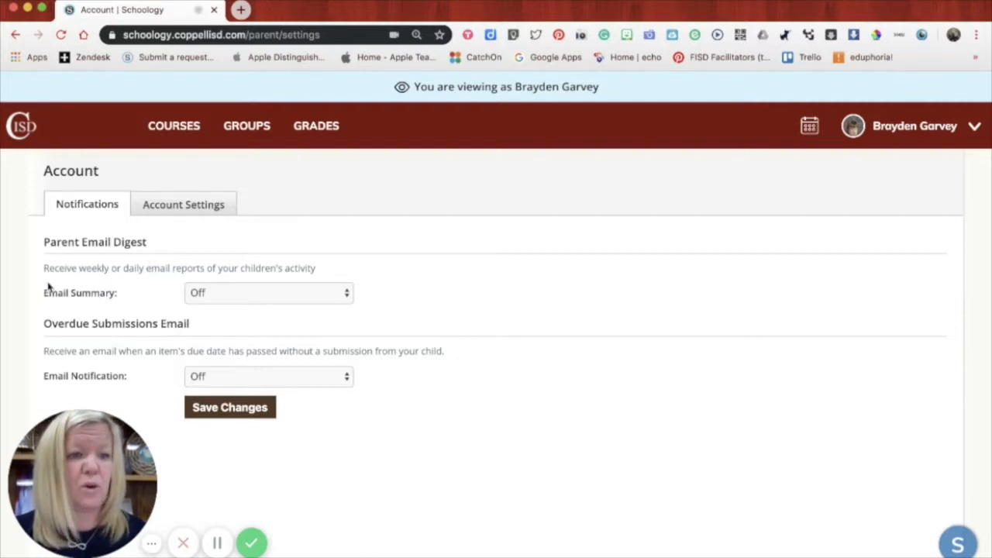
mouse_move(205, 282)
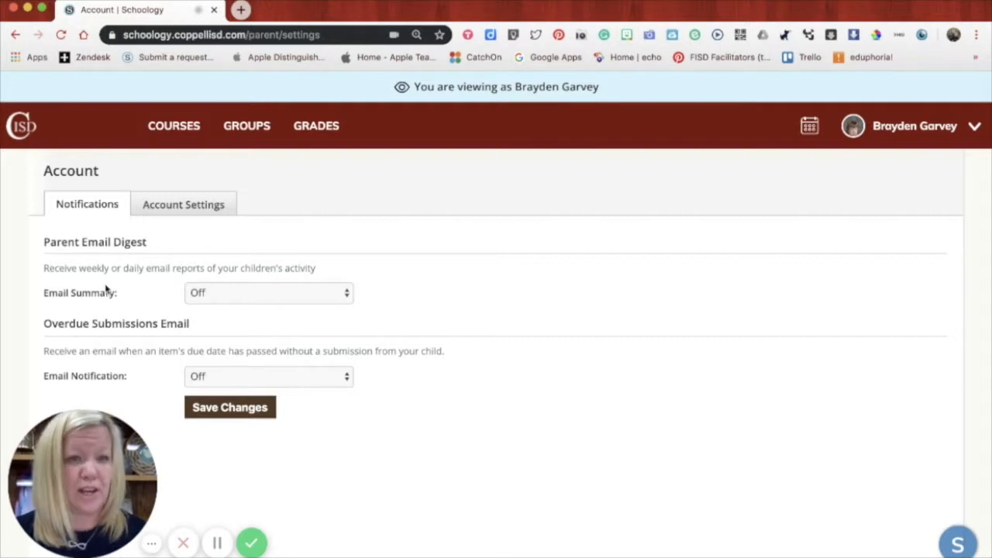
mouse_move(245, 298)
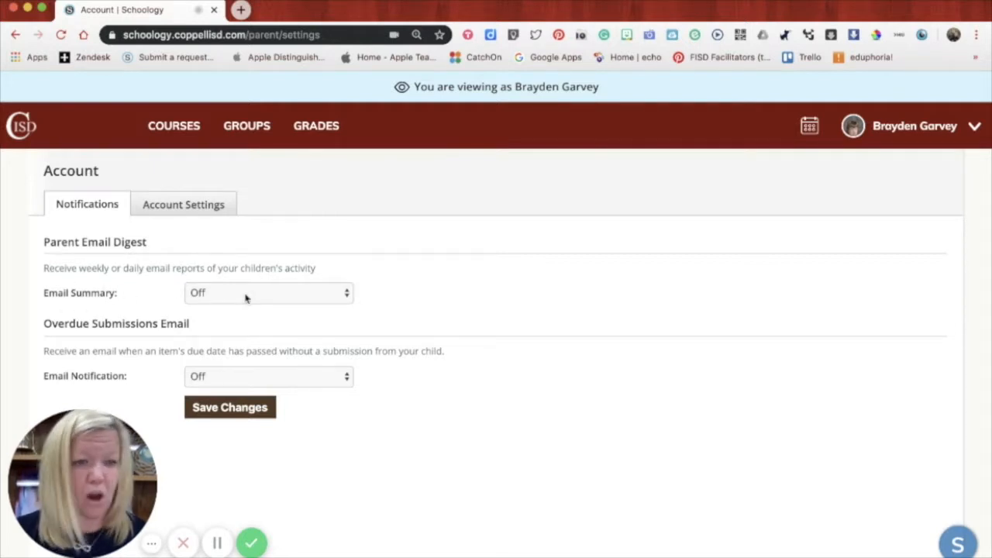
click(270, 291)
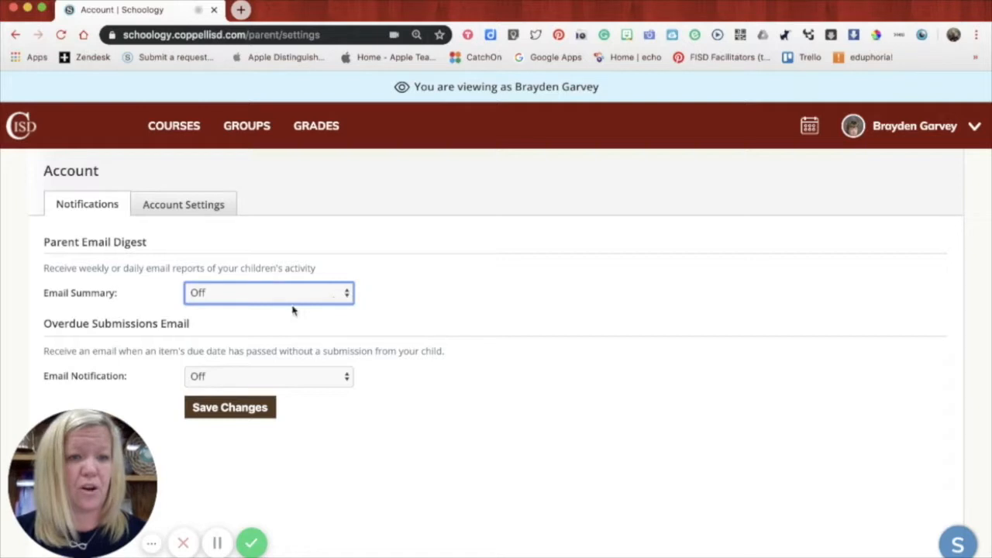
click(269, 292)
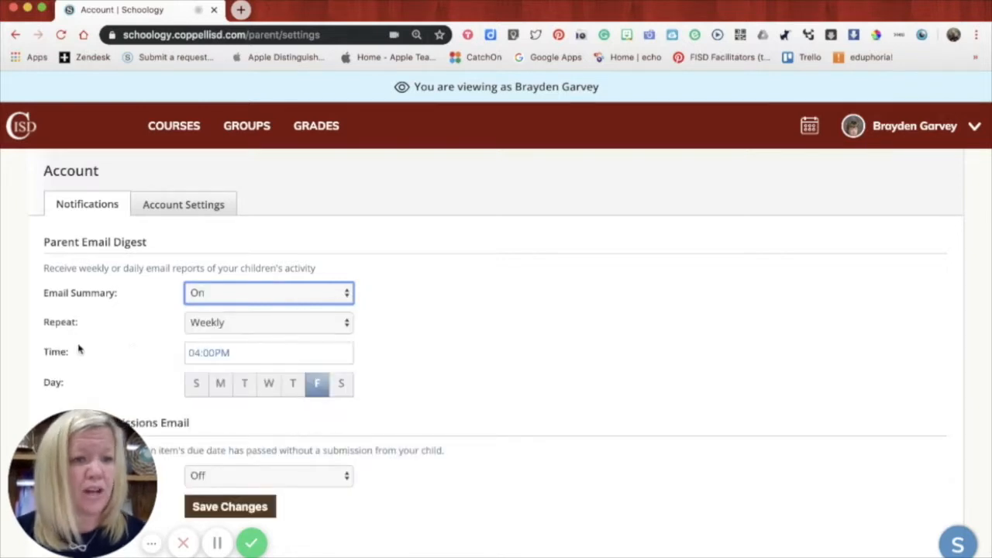
mouse_move(343, 329)
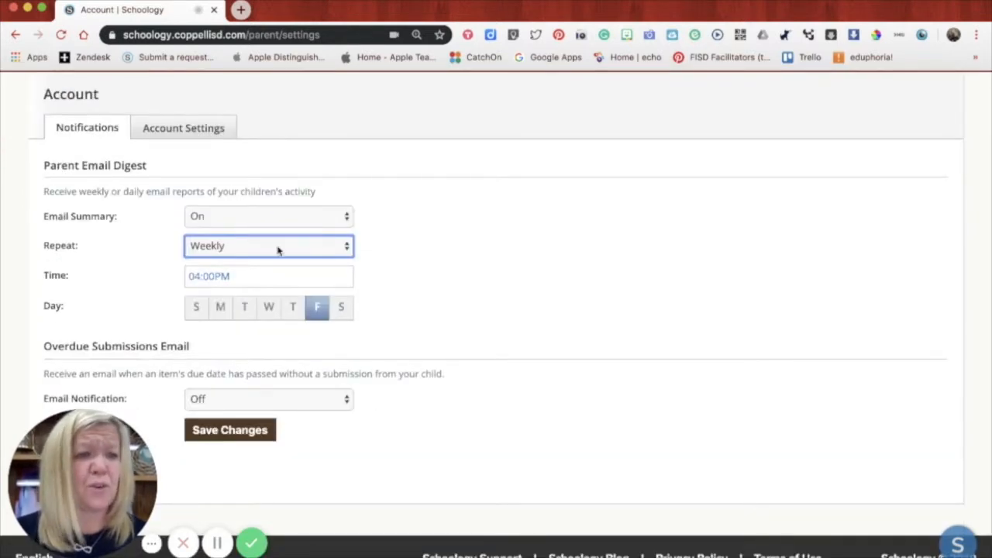
click(270, 217)
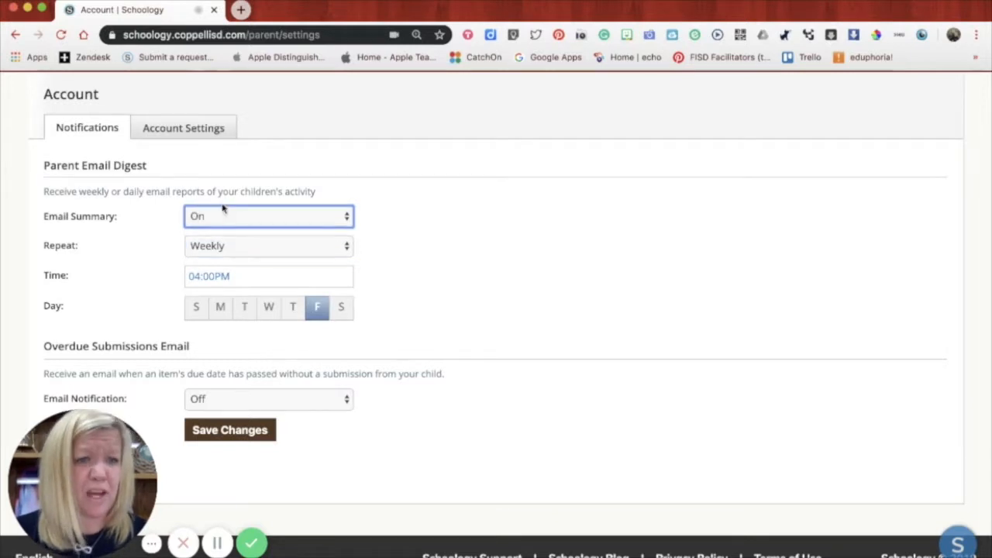
- Set Email Summary to Off and the Overdue Submissions email notification to On
click(269, 217)
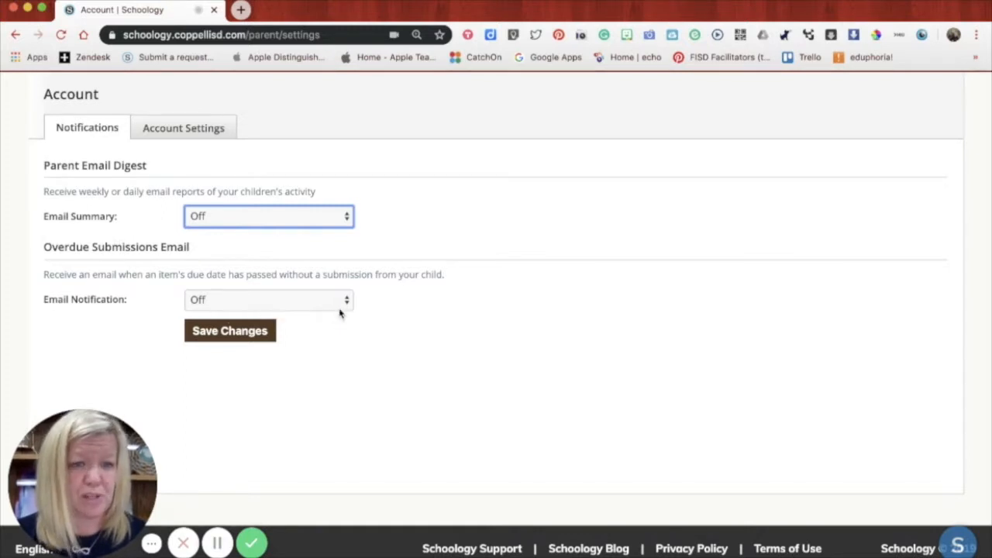
click(269, 299)
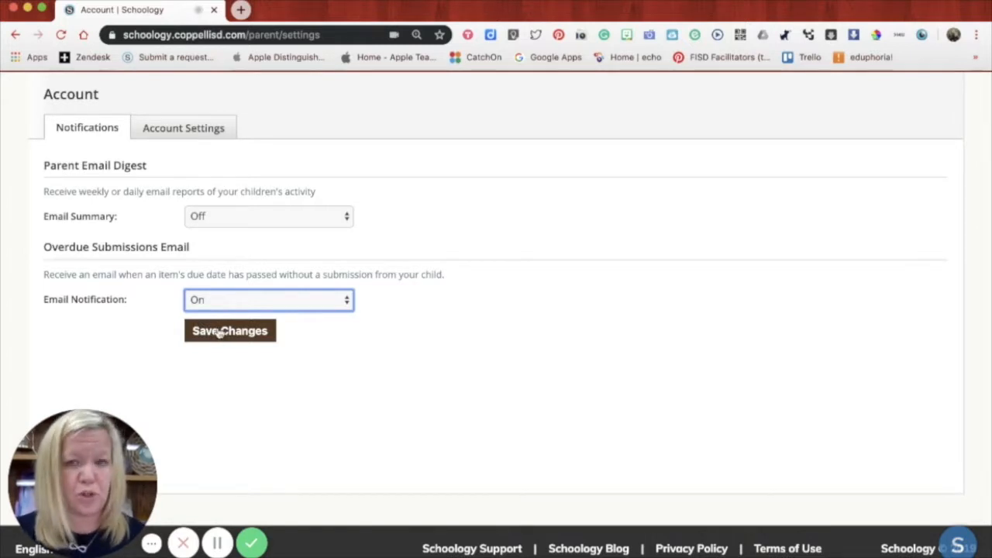
mouse_move(231, 147)
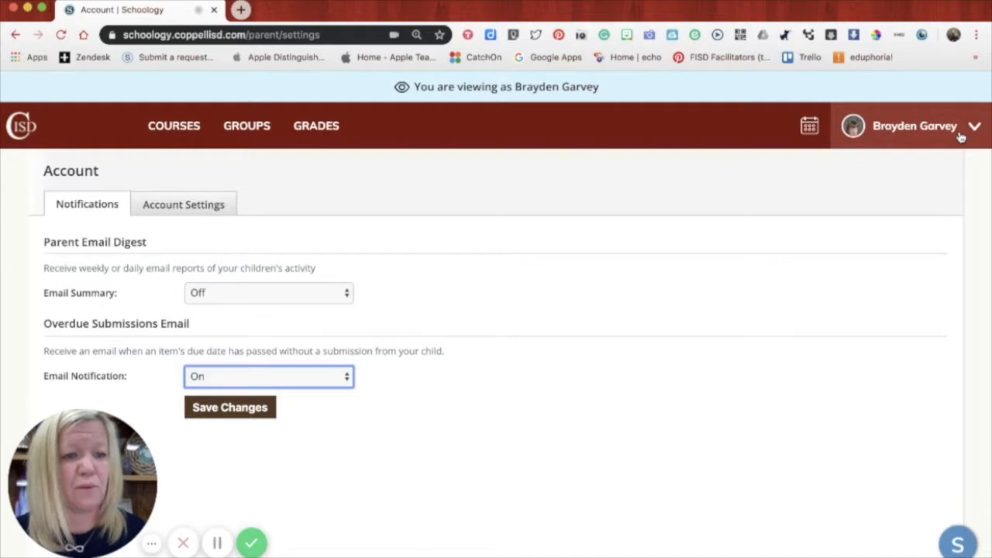
- Switch back to the parent's own account home feed and reopen the account menu
click(914, 125)
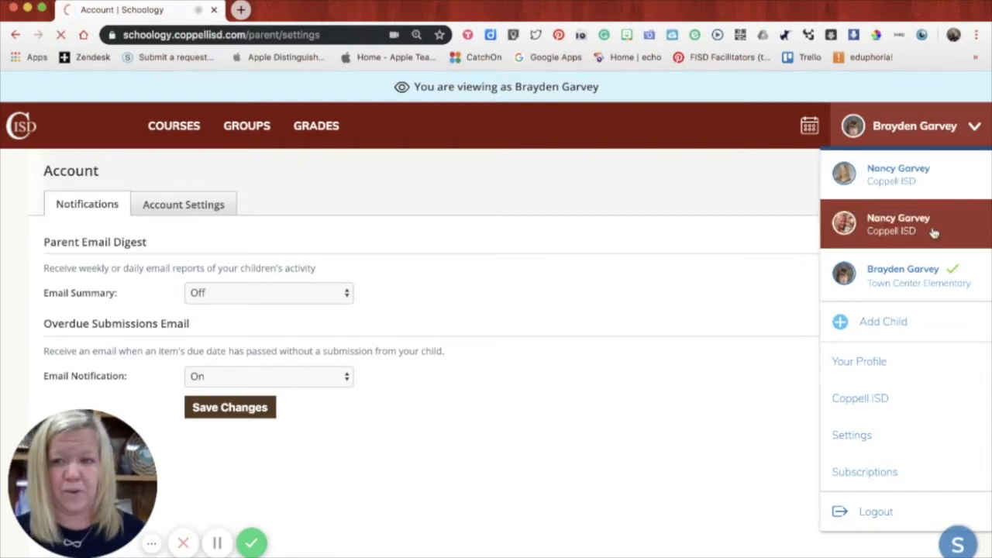
click(899, 223)
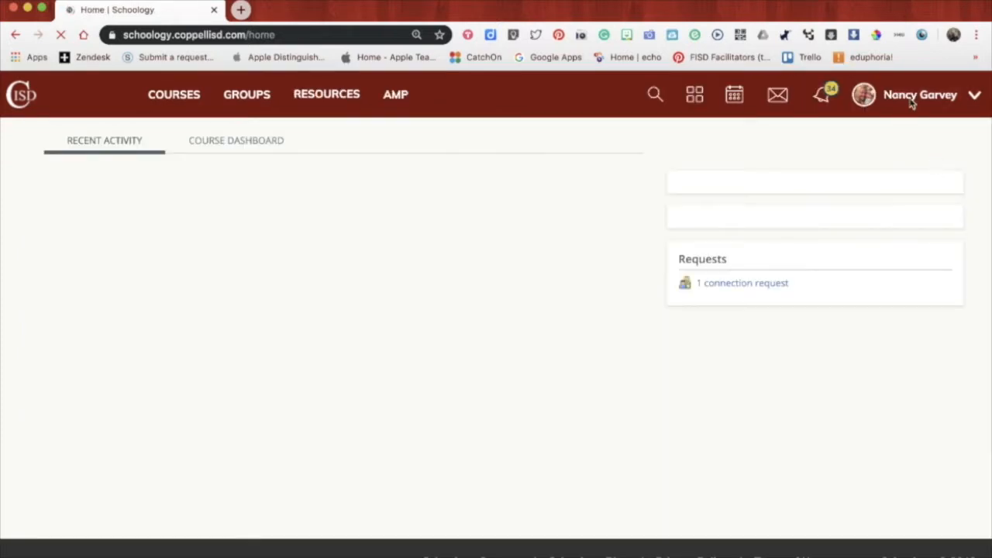
click(920, 94)
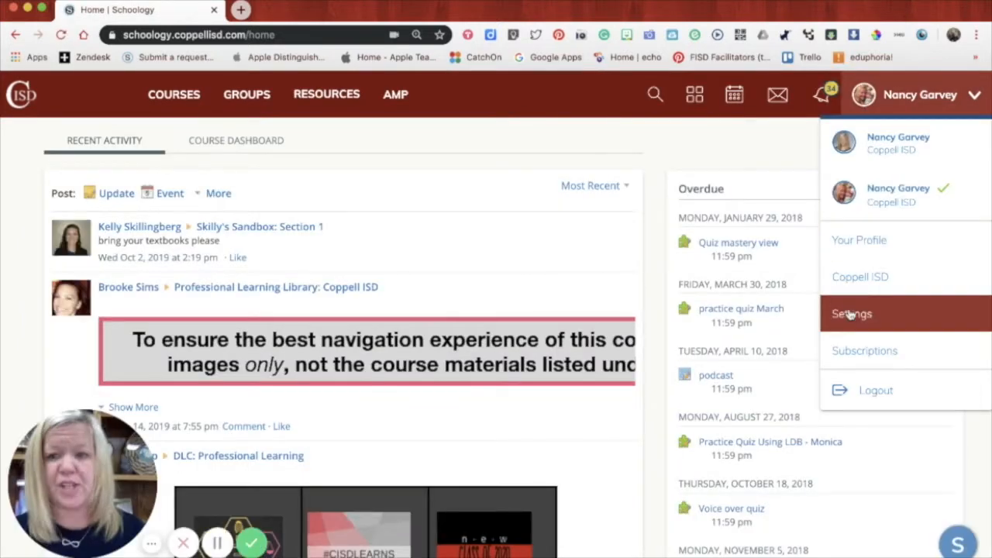
mouse_move(899, 143)
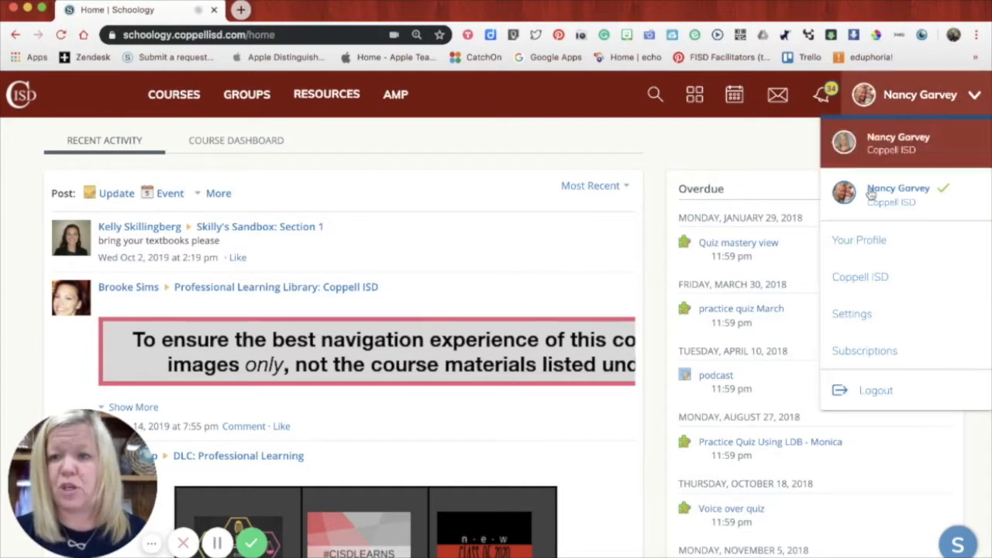
- Review the parent account's Settings, then return to the home recent activity feed
click(853, 313)
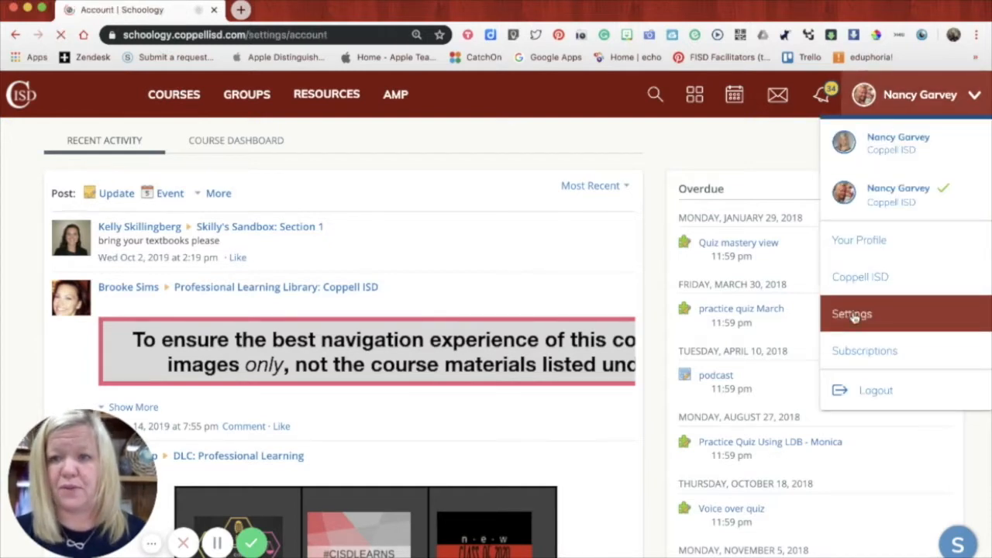
click(852, 313)
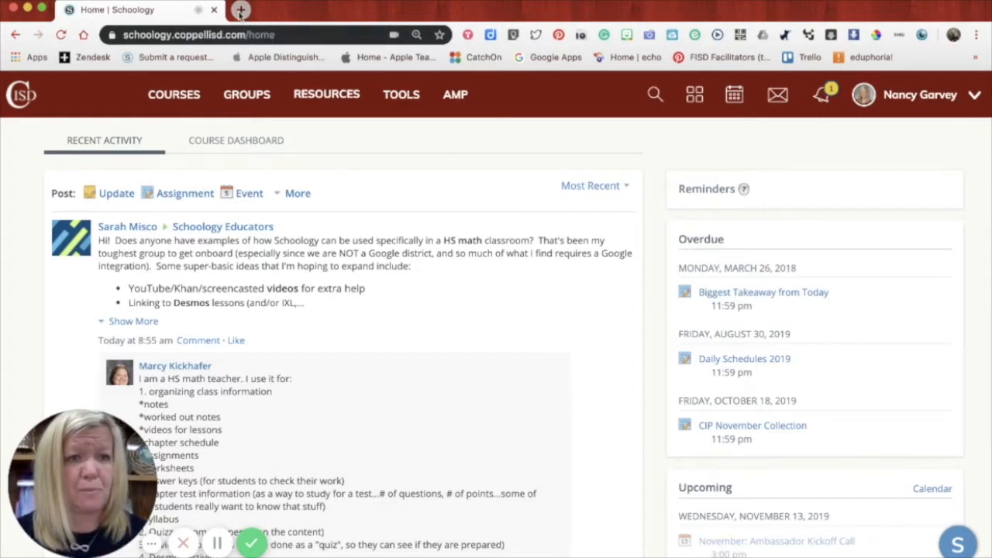
click(240, 10)
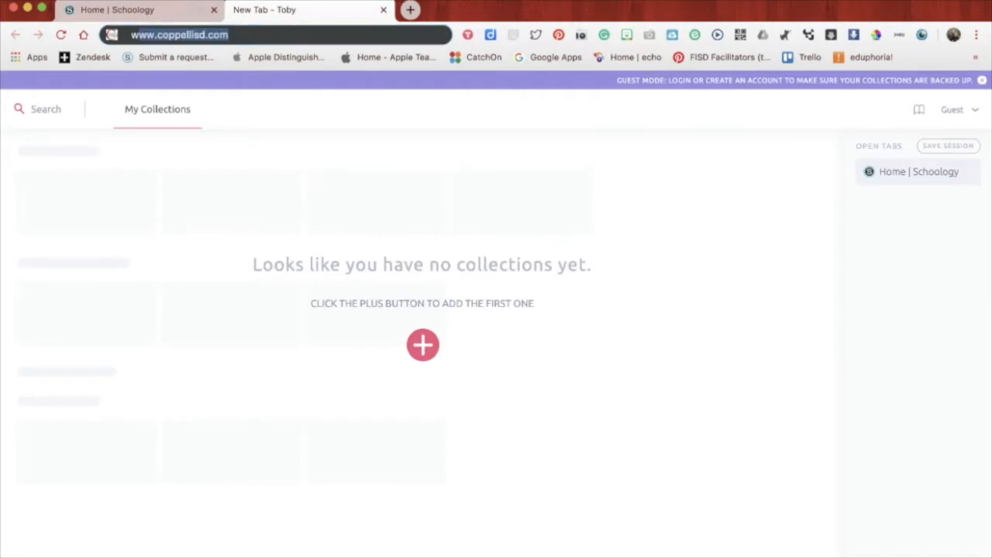
text(www.schoology.com)
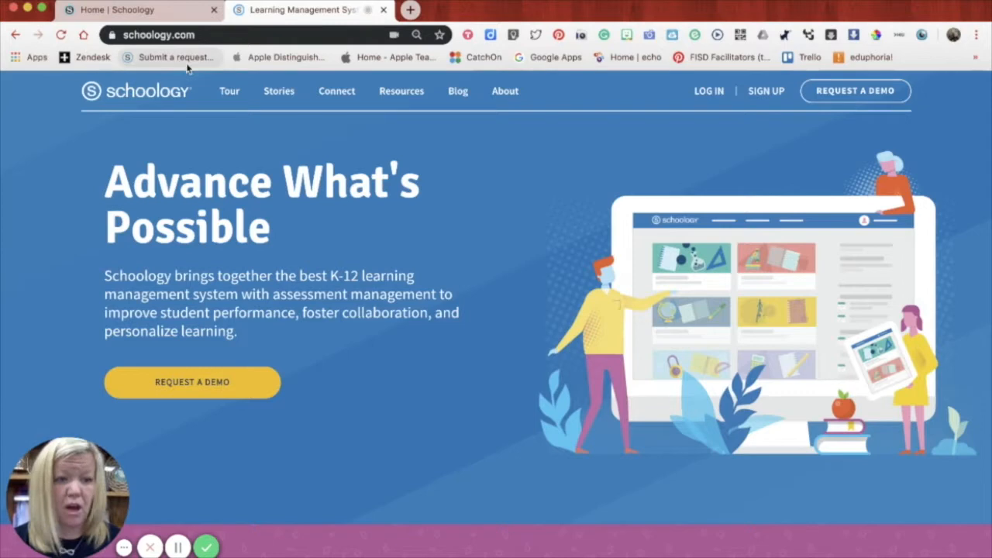
mouse_move(707, 90)
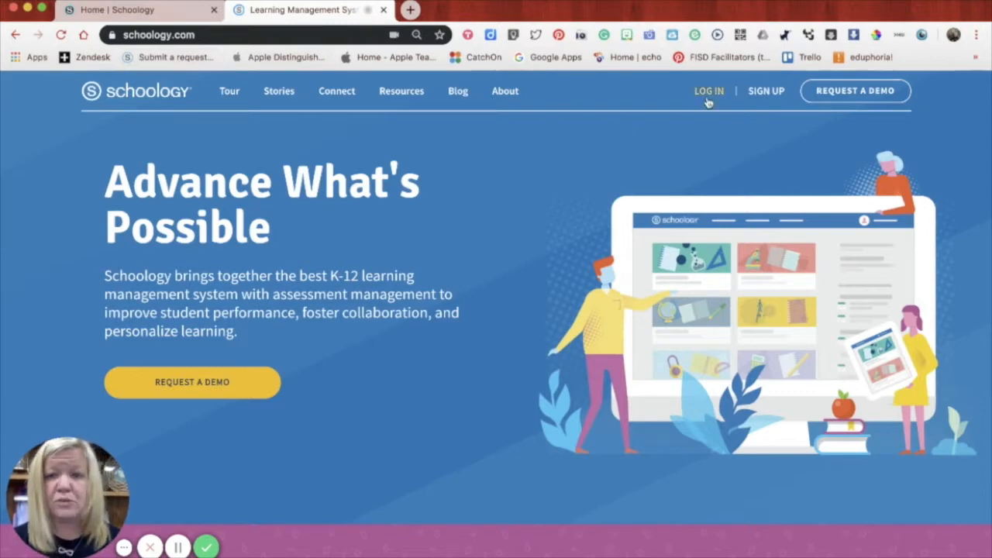
click(765, 90)
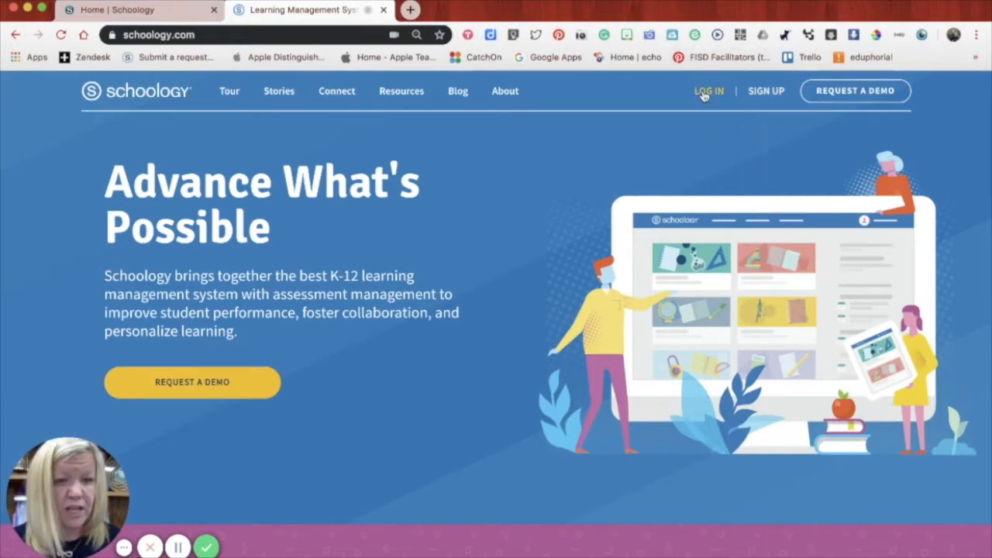
- On the sign-in page, fill the Email or Username field with 'use your email from Home Access Center'
click(708, 90)
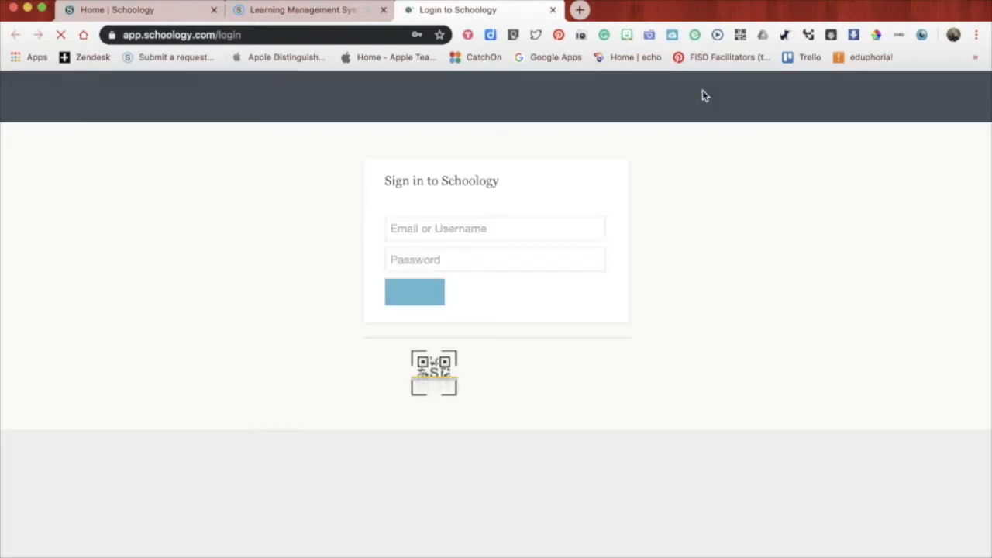
click(495, 228)
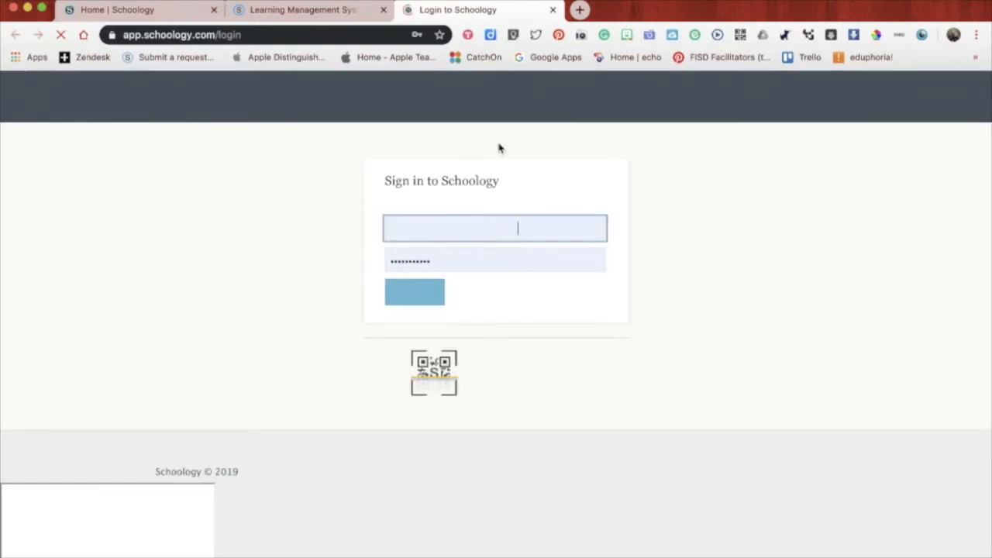
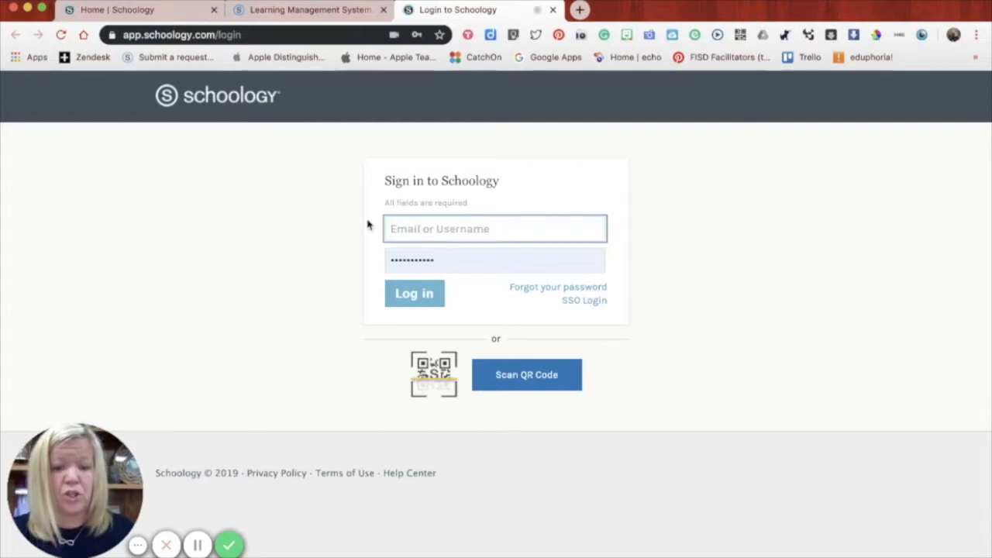
text(use your email from Home Access)
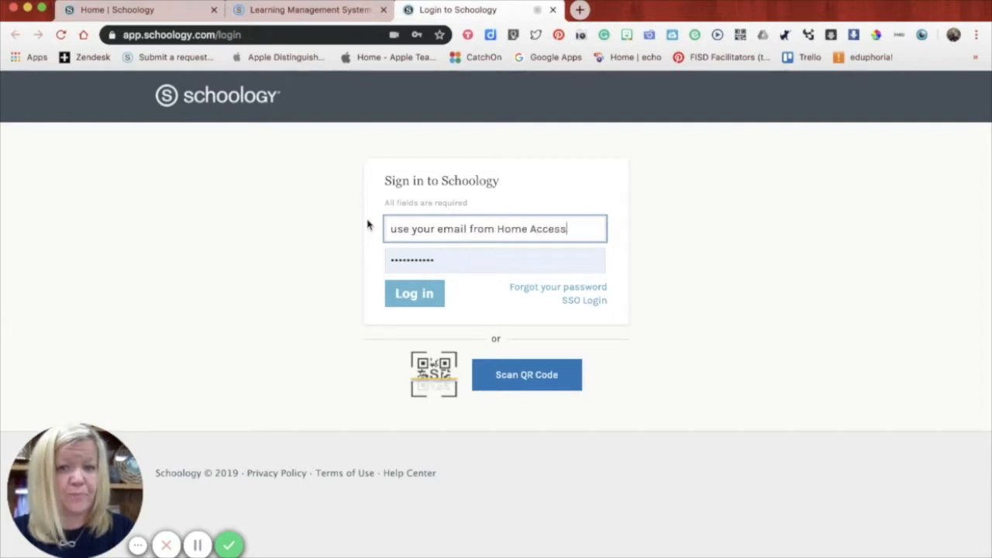
text(Cednter)
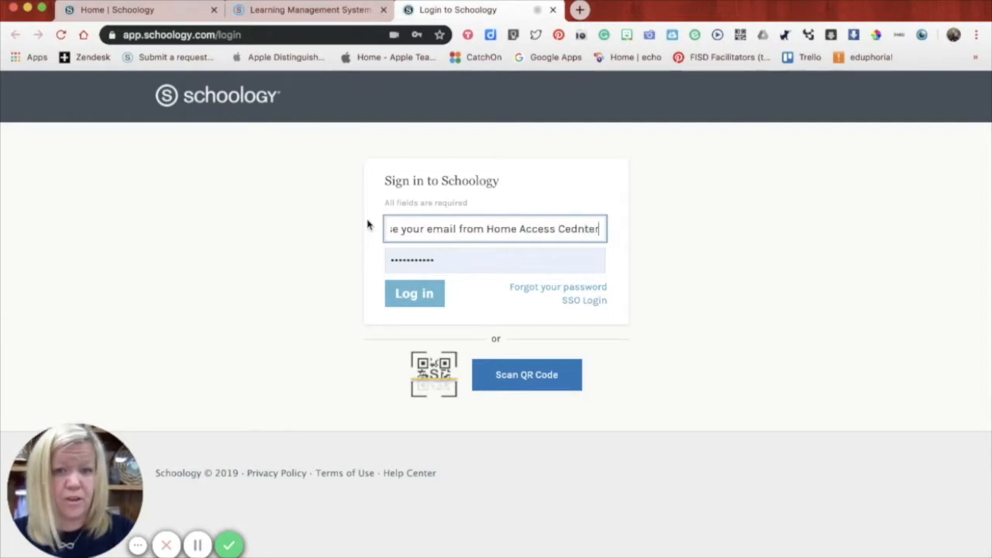
text(Center)
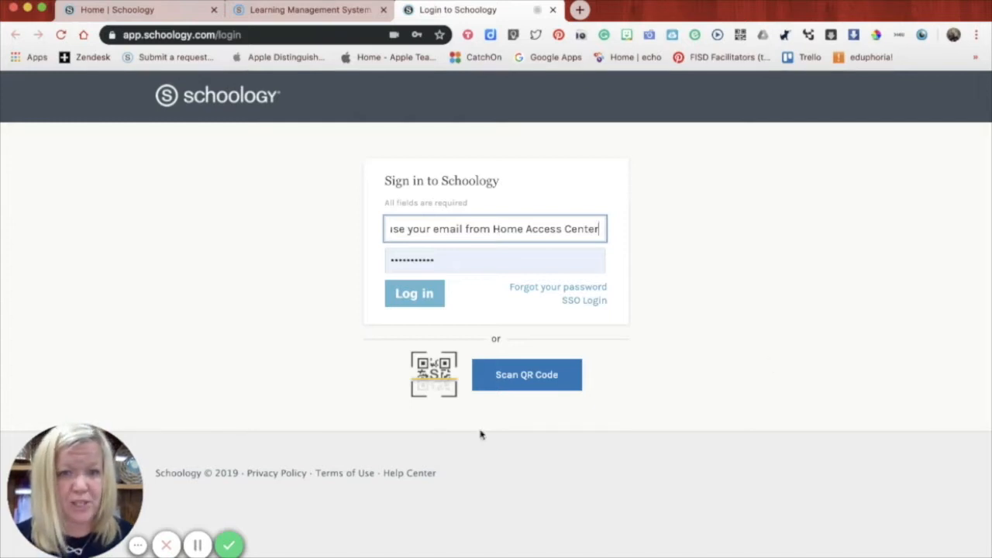
click(139, 9)
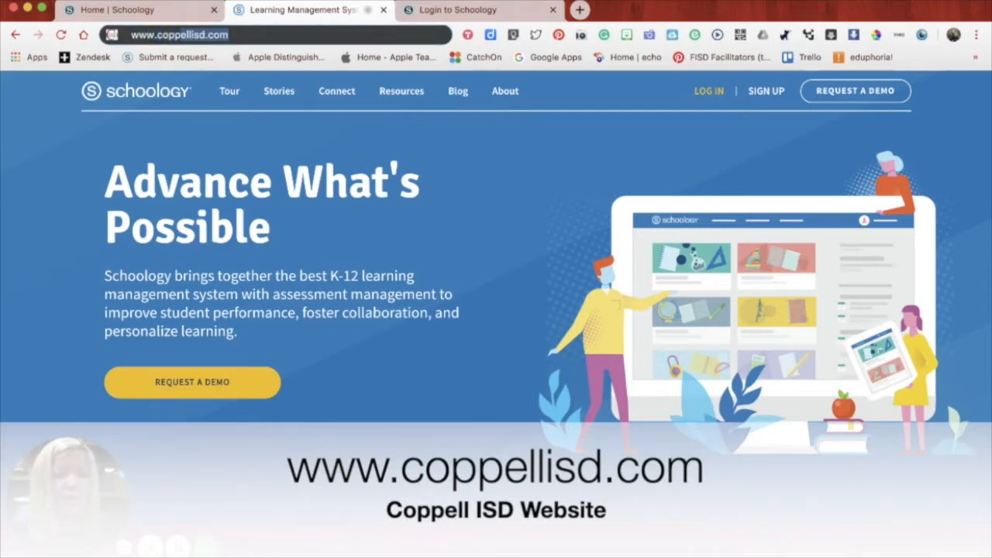
click(179, 34)
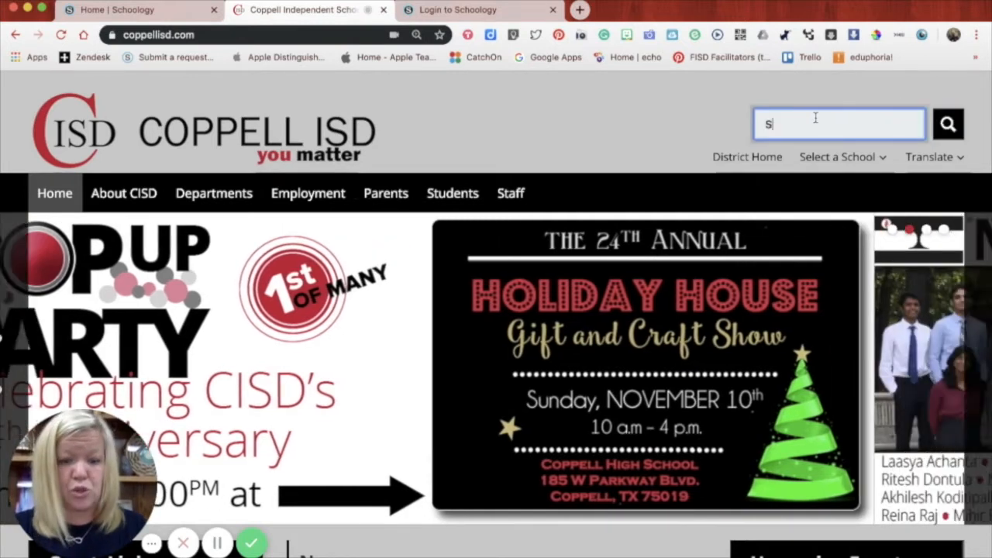
text(SCHOOLOGY FA)
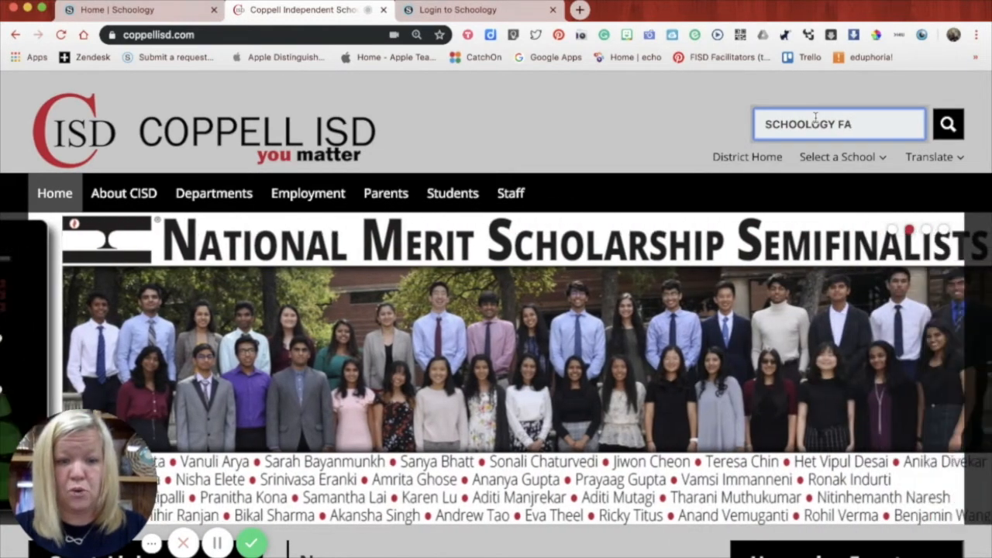
text(Q)
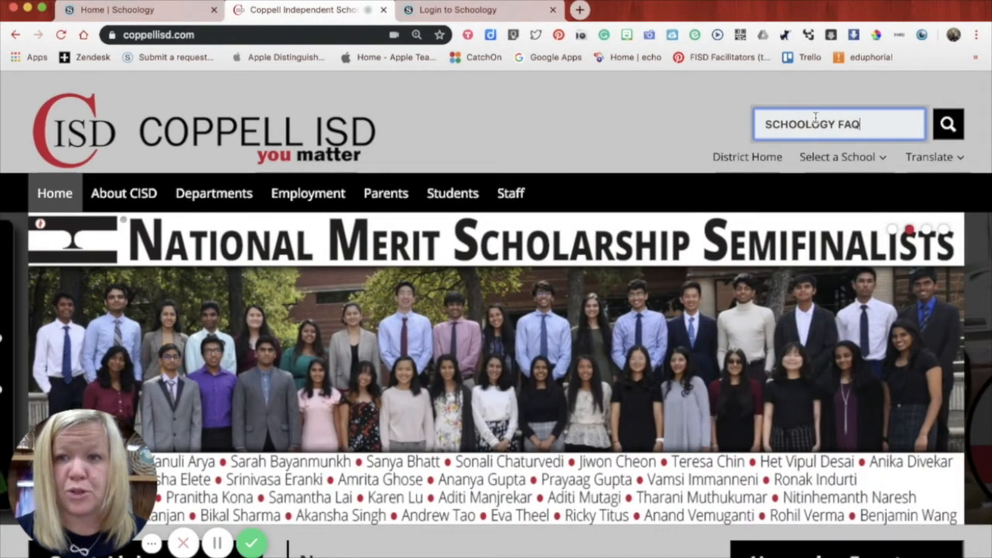
click(947, 124)
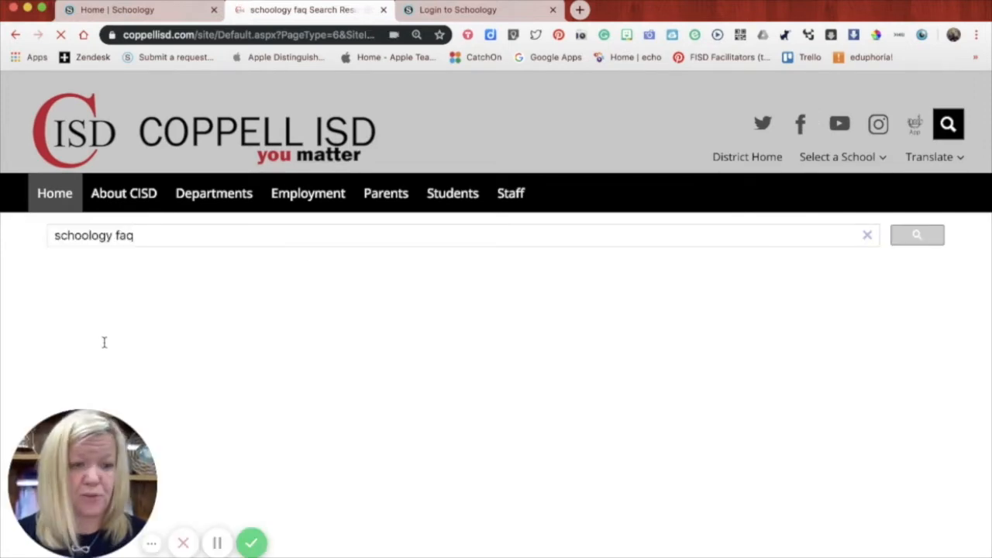
- Follow the top 'Schoology FAQ' search result to the FAQ PDF
click(918, 235)
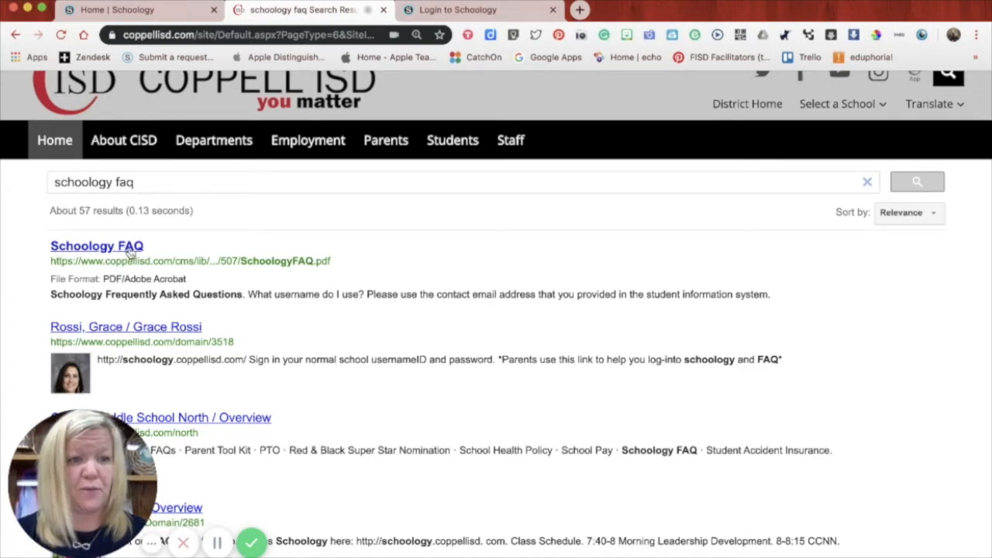
mouse_move(118, 285)
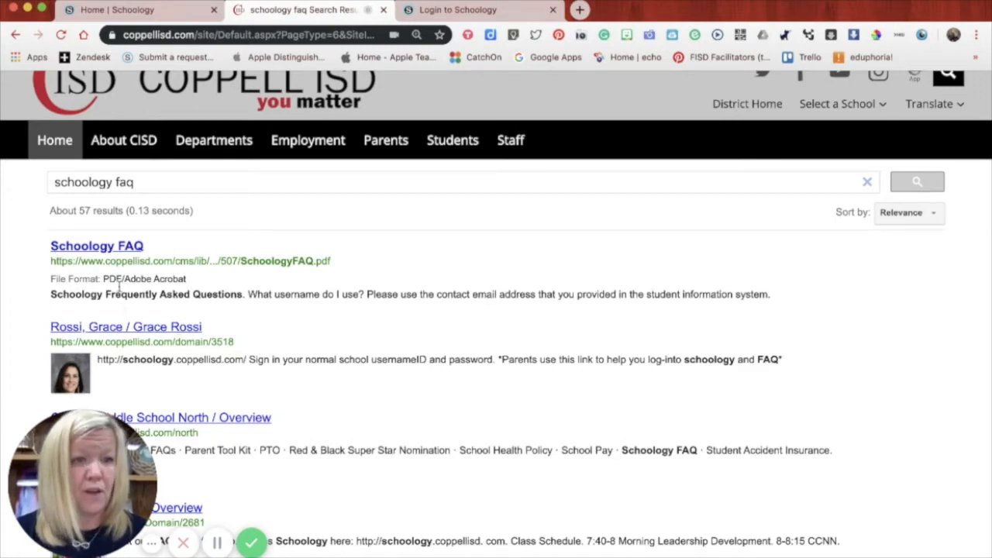
click(96, 245)
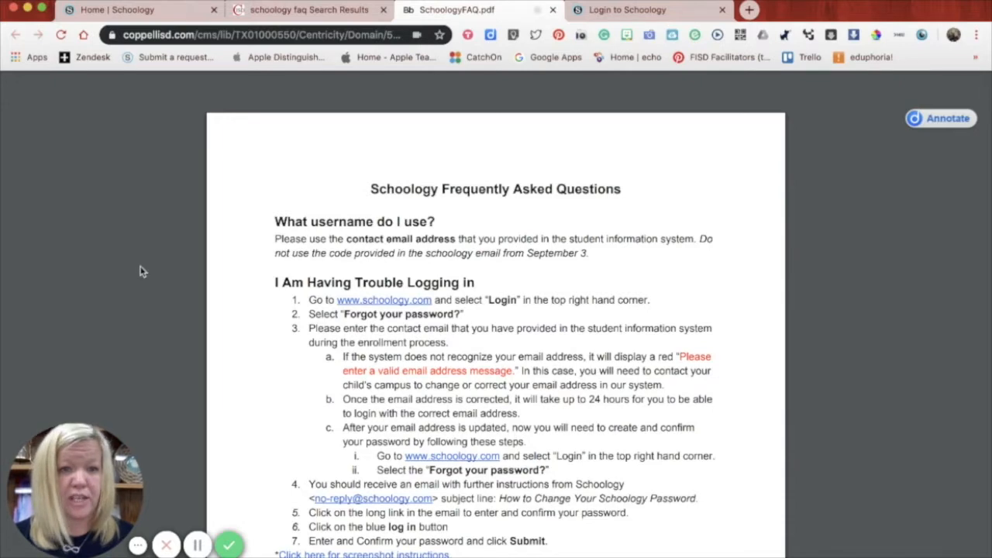
- Scroll SchoologyFAQ.pdf down to page 2 on parent accounts, passwords and grades
scroll(down, 3)
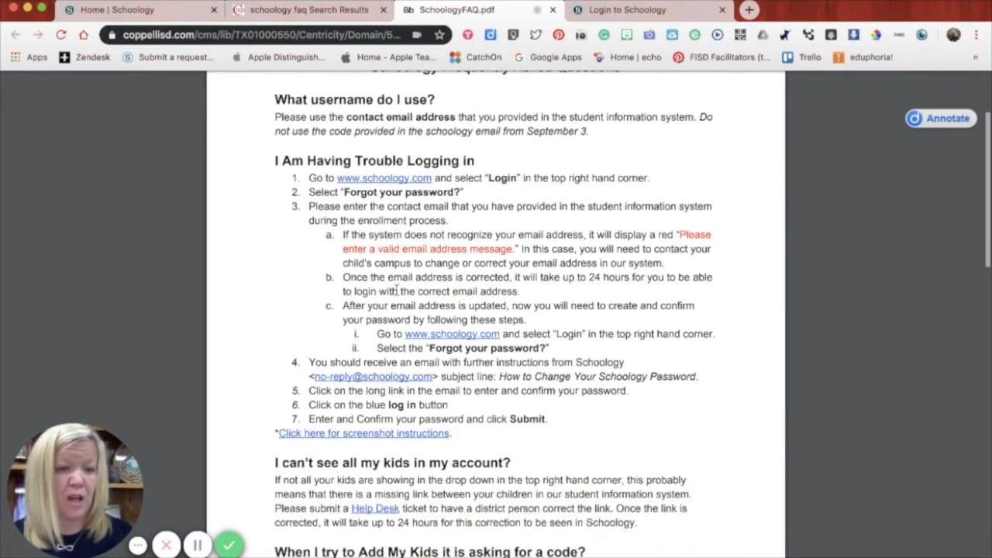
scroll(down, 3)
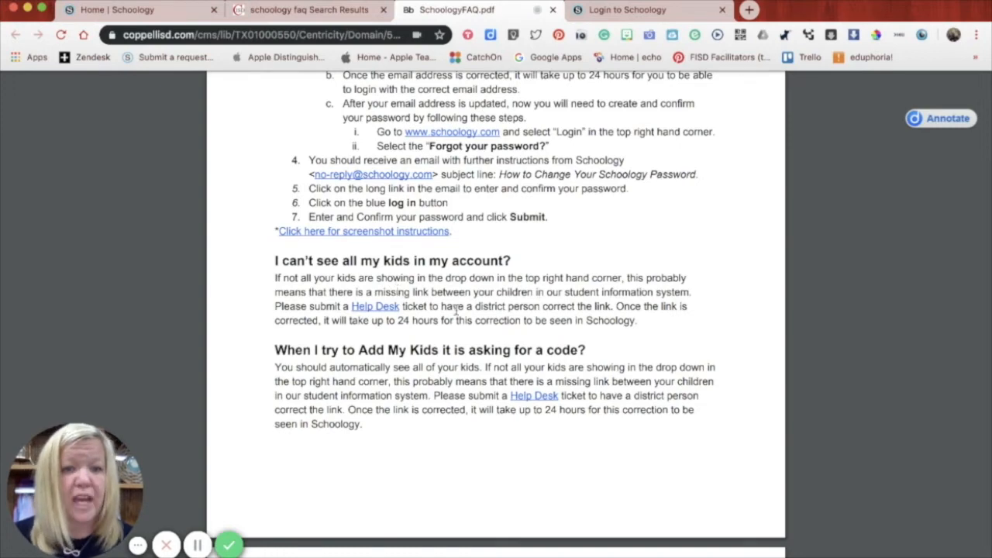
mouse_move(347, 264)
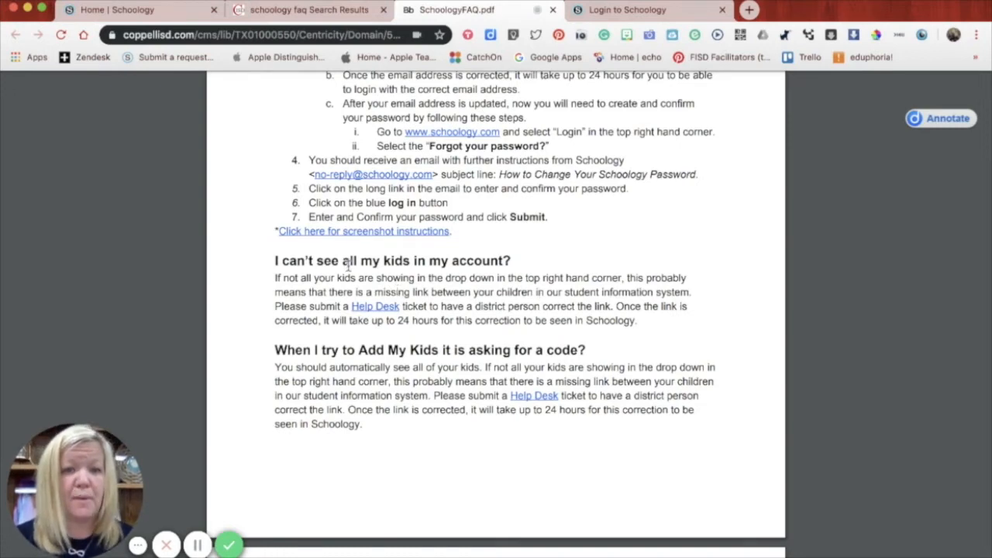
mouse_move(457, 317)
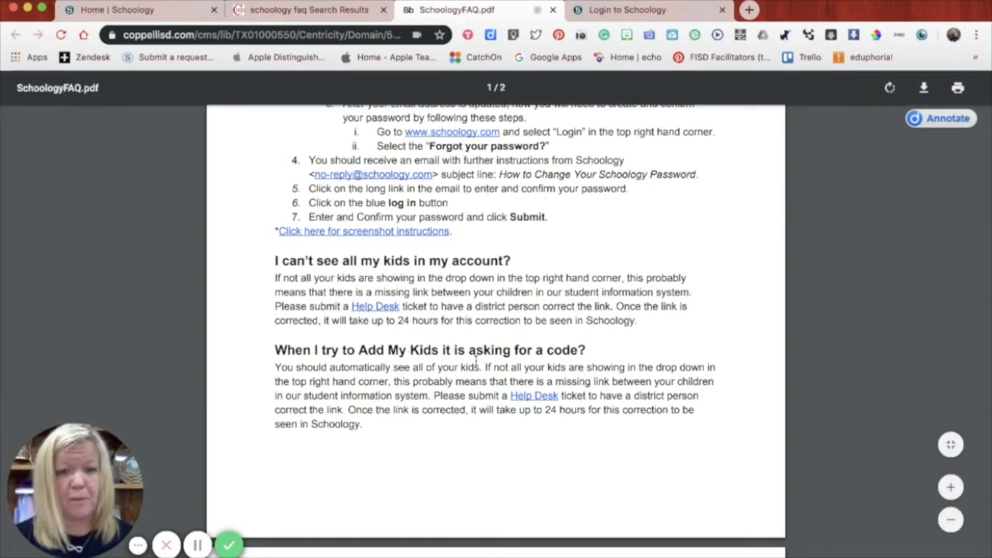
scroll(down, 3)
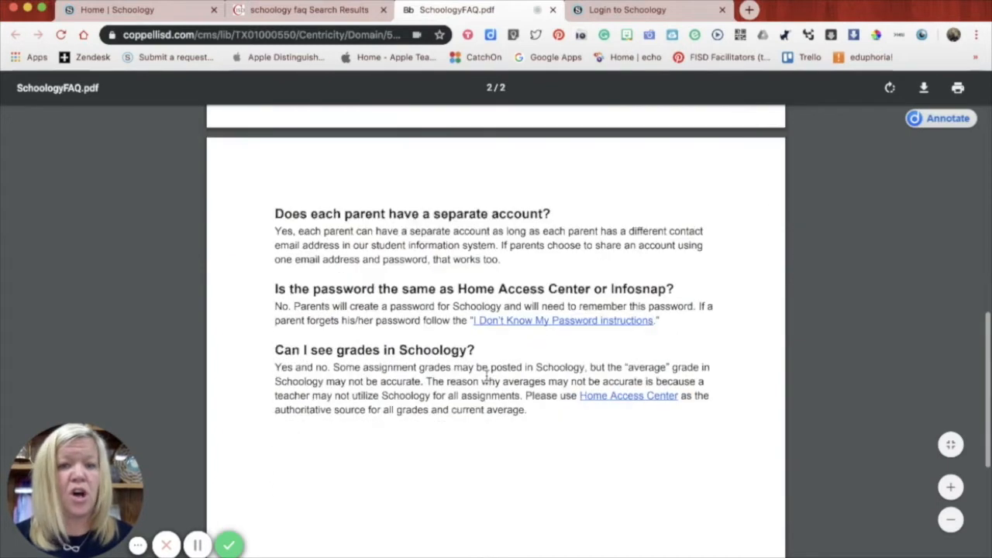
scroll(down, 3)
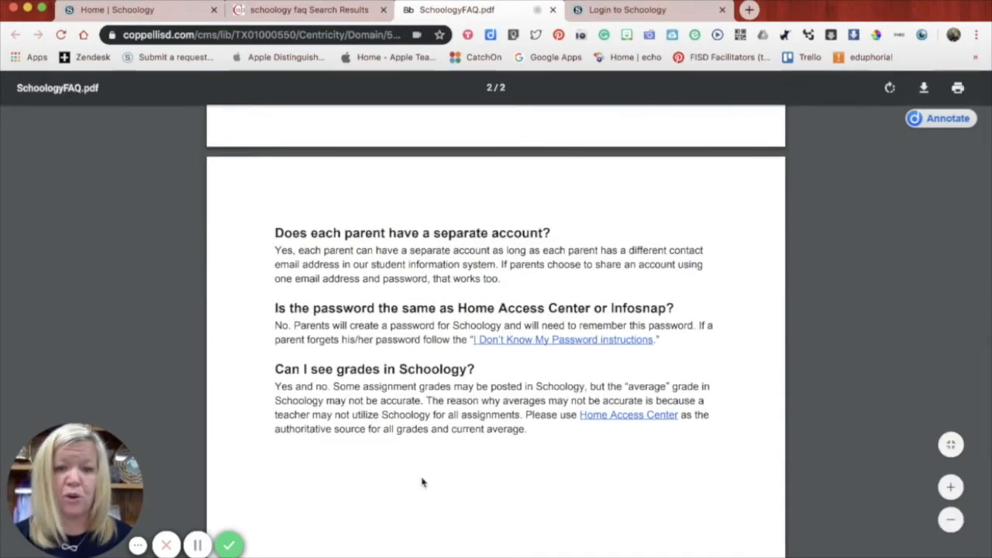
mouse_move(484, 480)
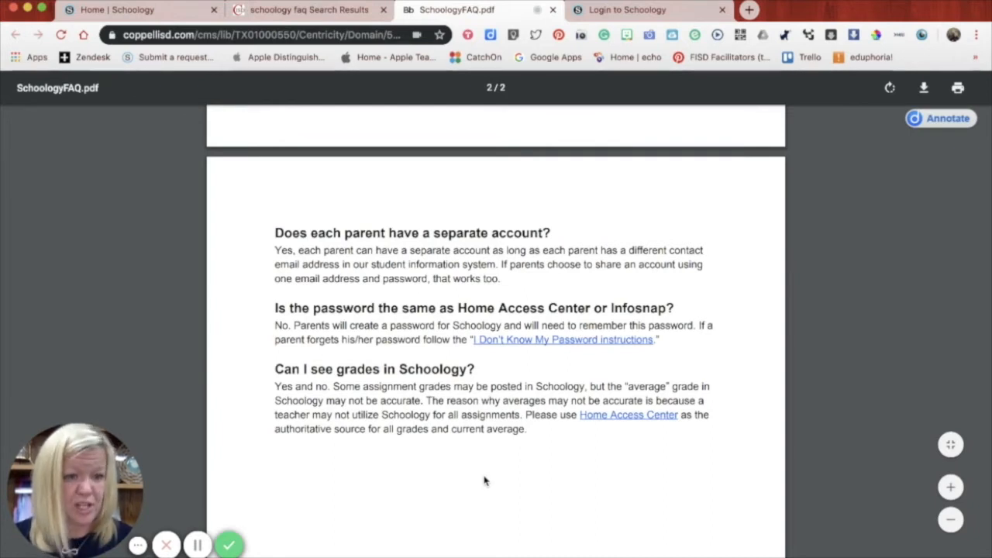
mouse_move(391, 124)
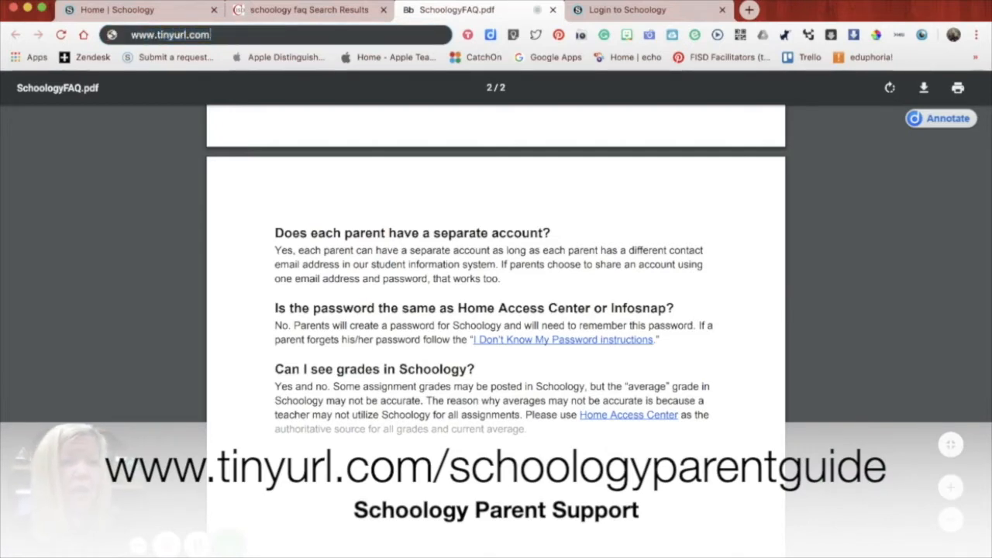
text(/schoology.com/hc/en-us/articles/201000873-Pa...)
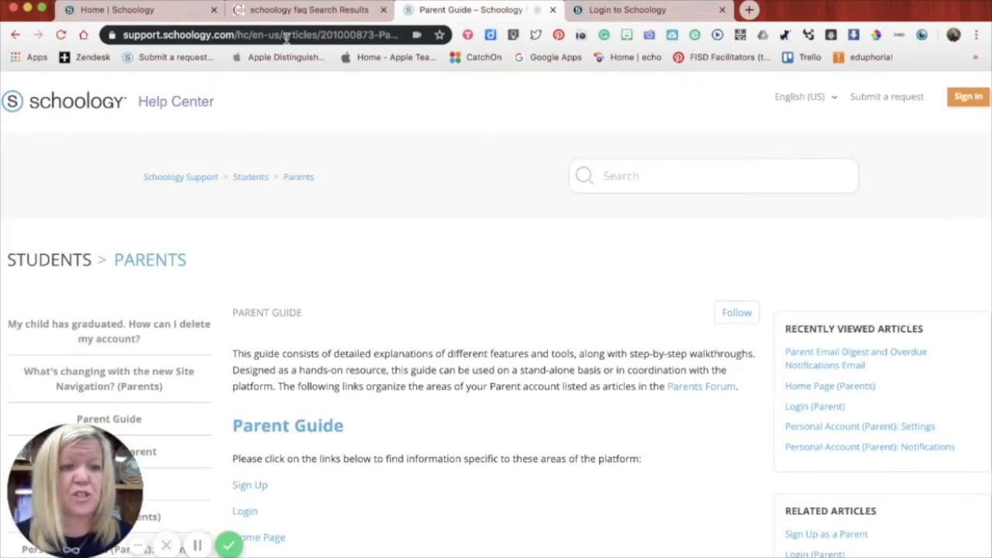
scroll(down, 3)
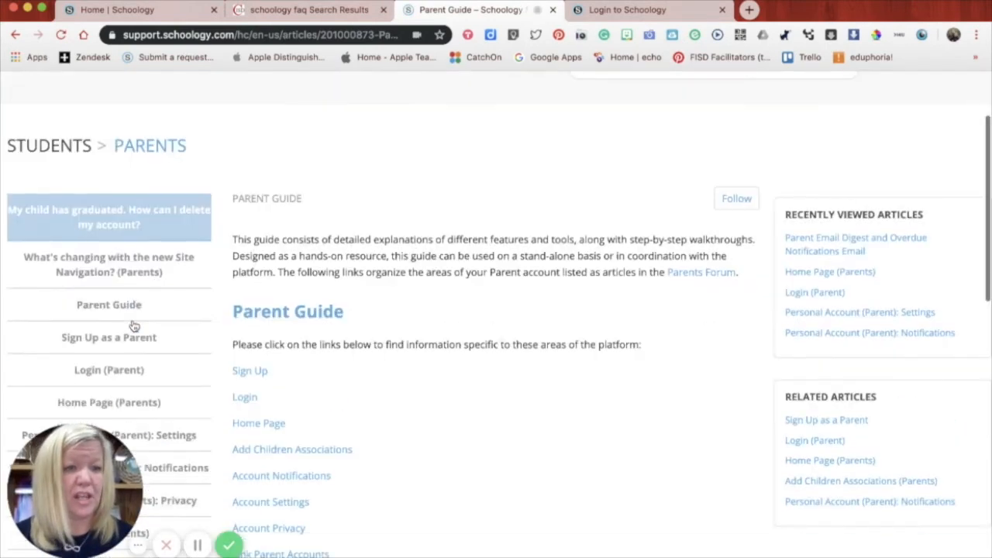
scroll(down, 3)
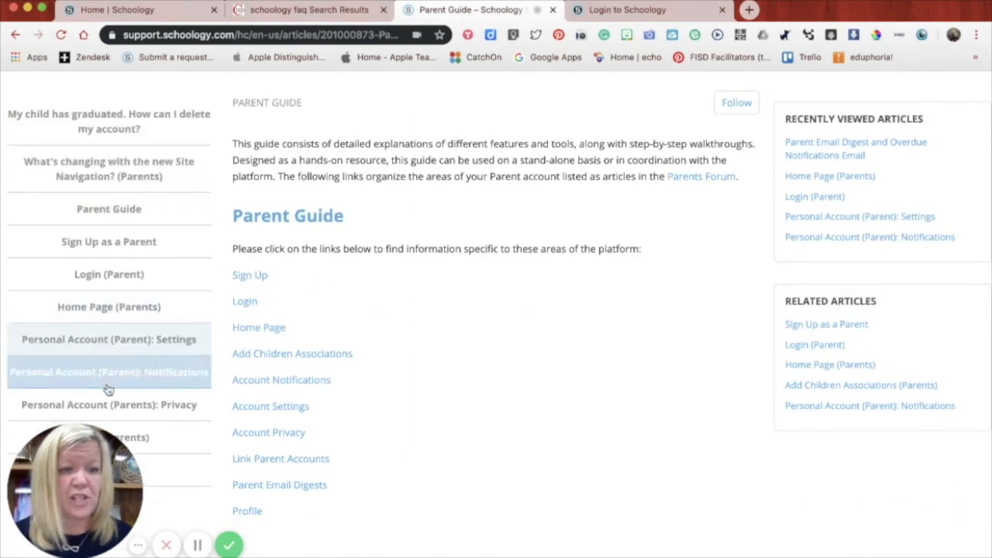